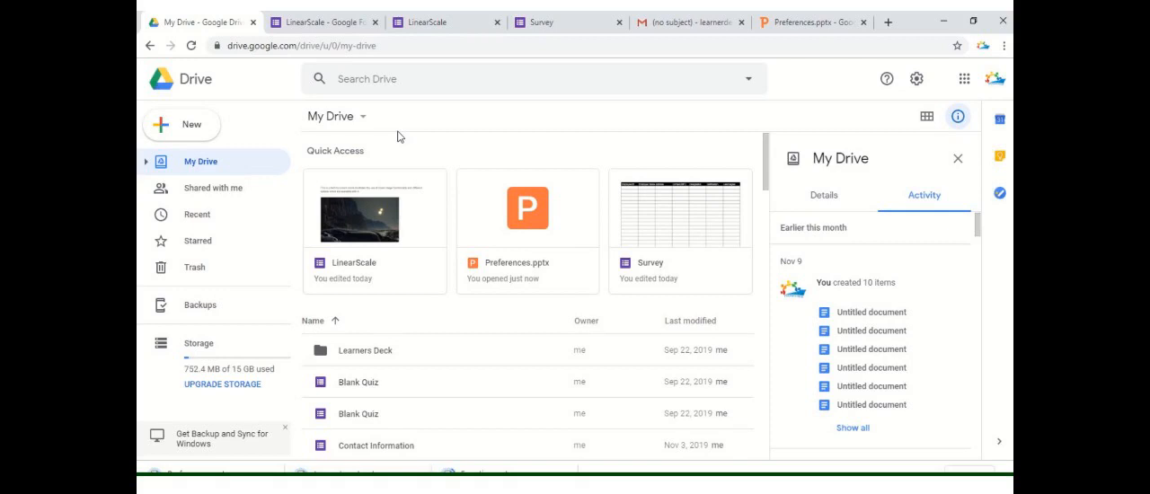
mouse_move(207, 89)
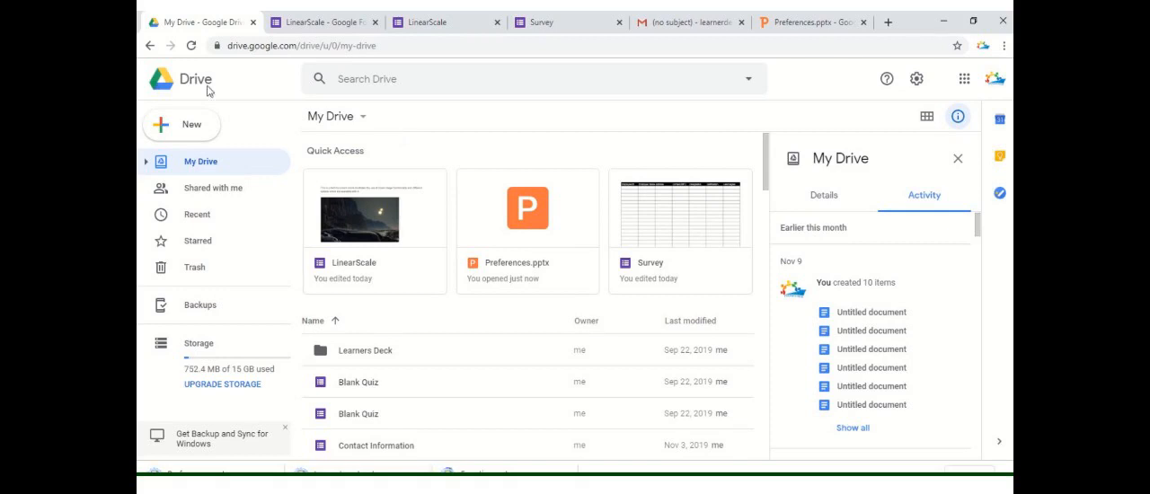
Create a new blank Google Form from Google Drive's New > More menu
click(181, 124)
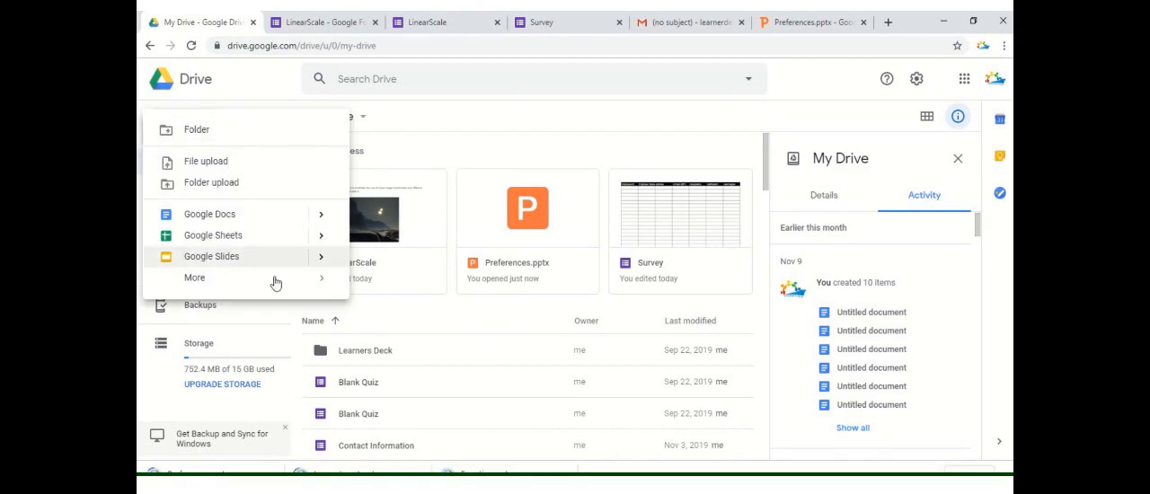
click(194, 277)
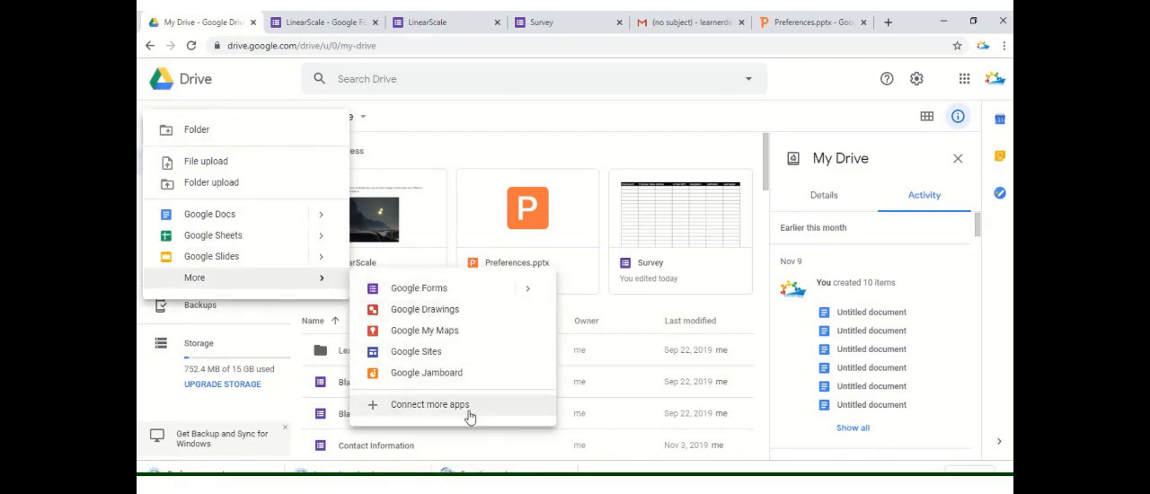
mouse_move(531, 289)
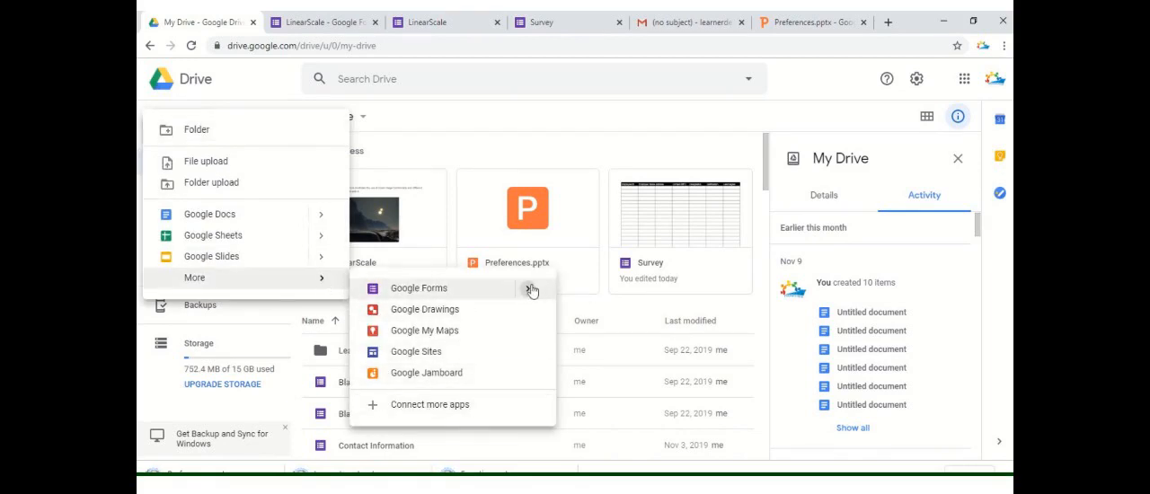
click(419, 288)
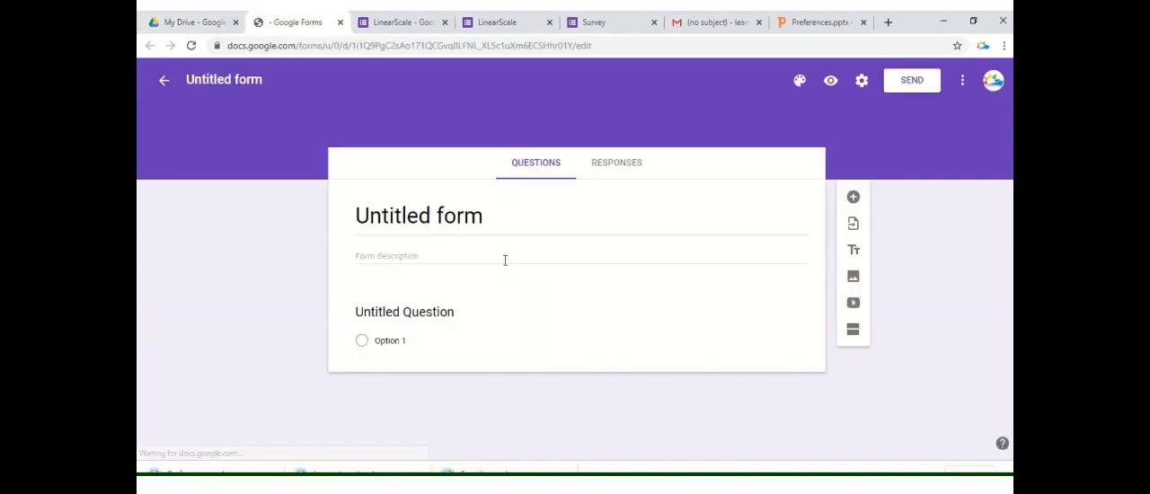
click(404, 312)
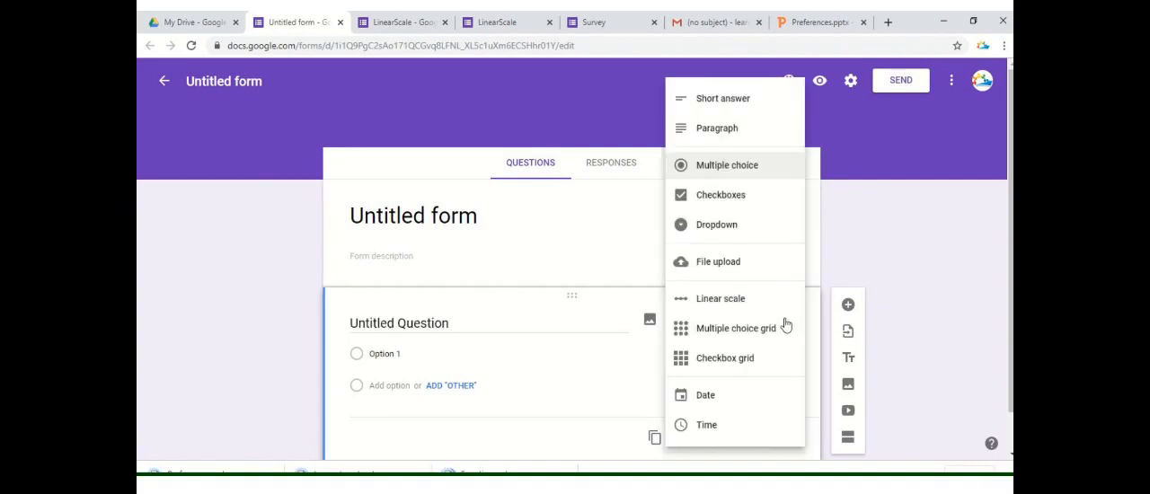
mouse_move(775, 315)
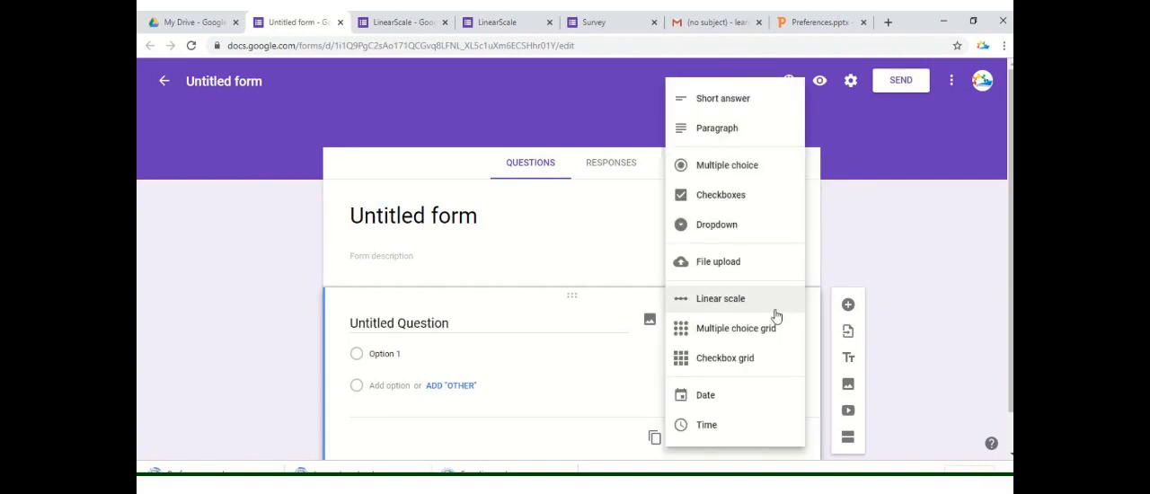
mouse_move(762, 335)
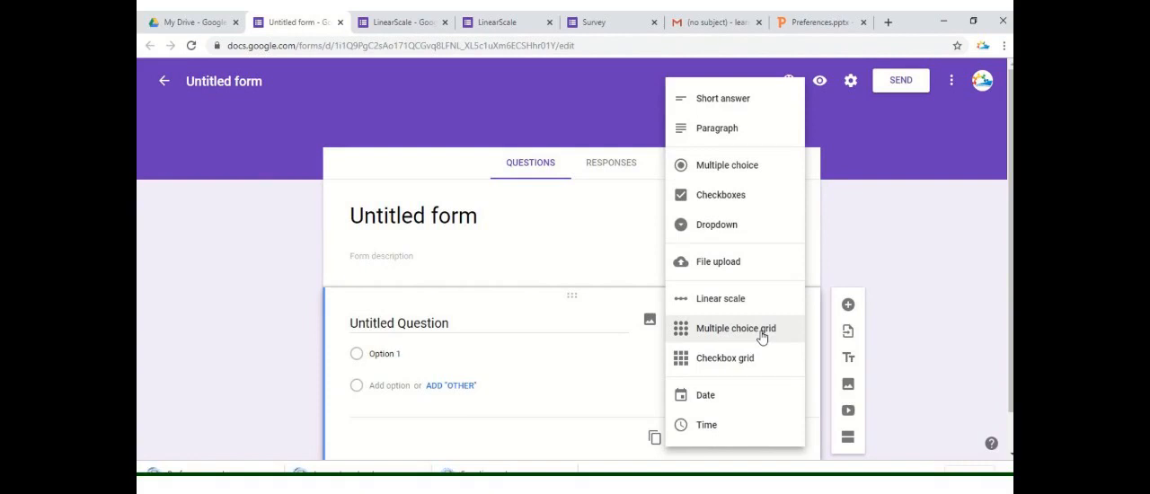
mouse_move(746, 369)
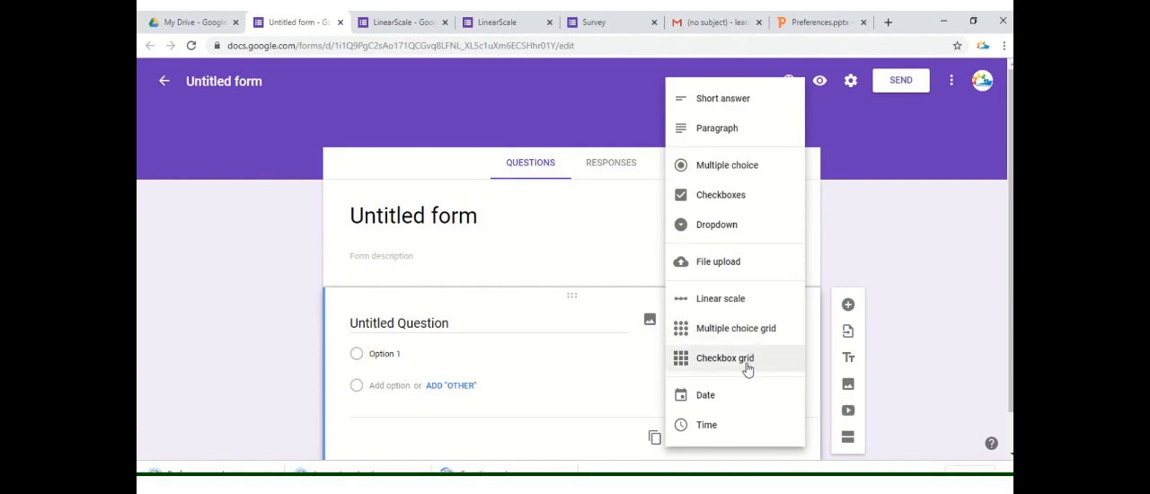
mouse_move(316, 364)
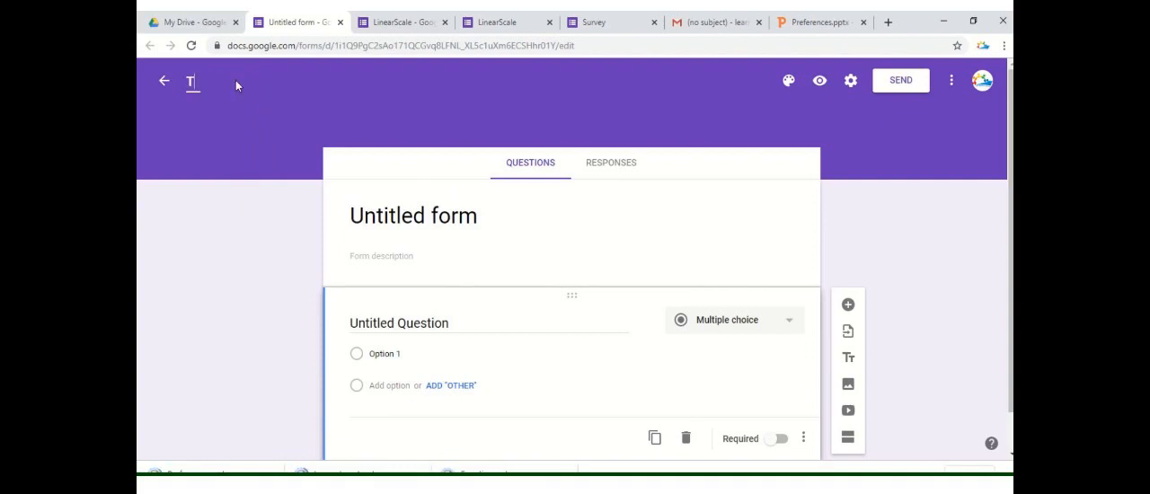
Title the form 'Test' and enter the question 'Which device is more used?'
text(Test)
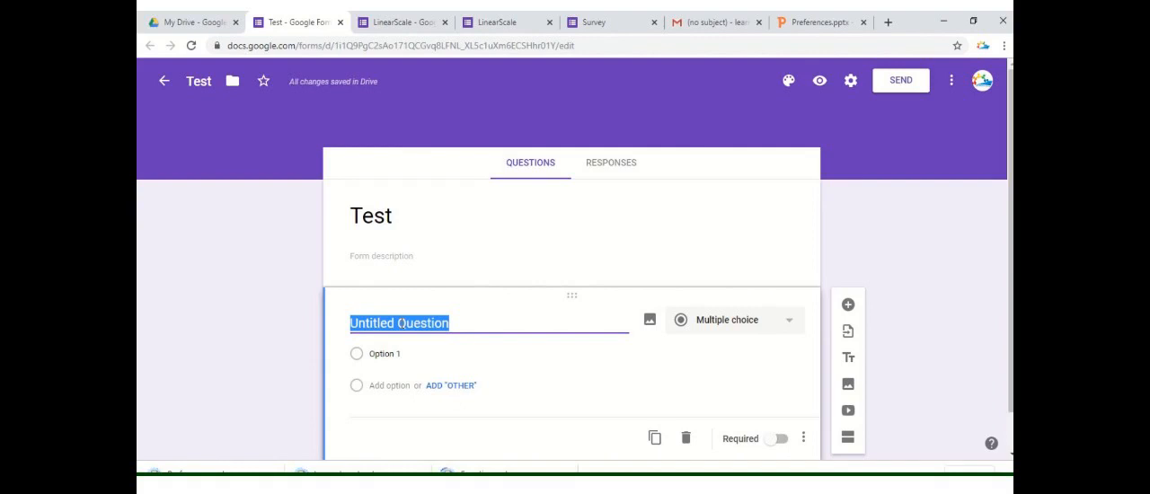
text(Whic)
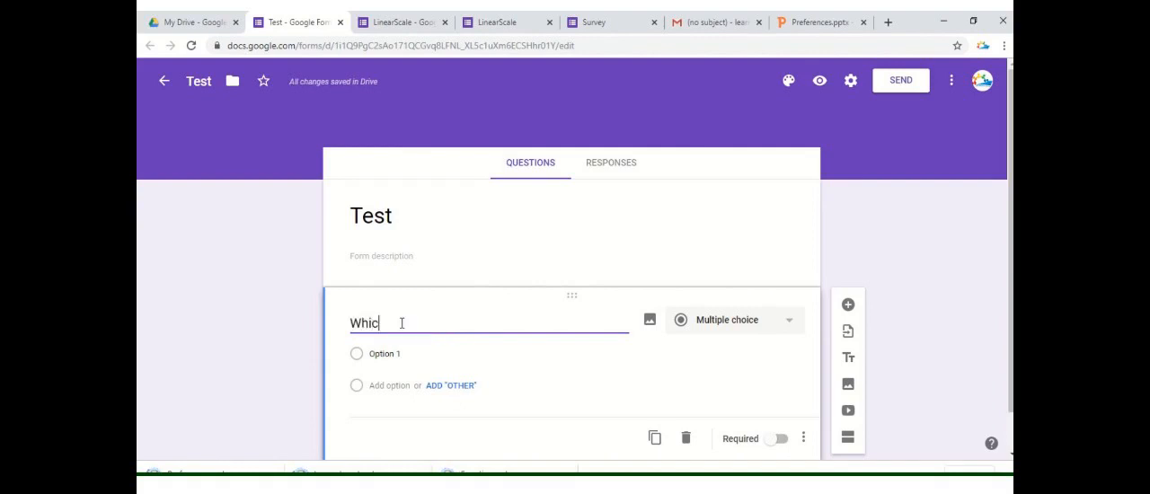
text(h device is more)
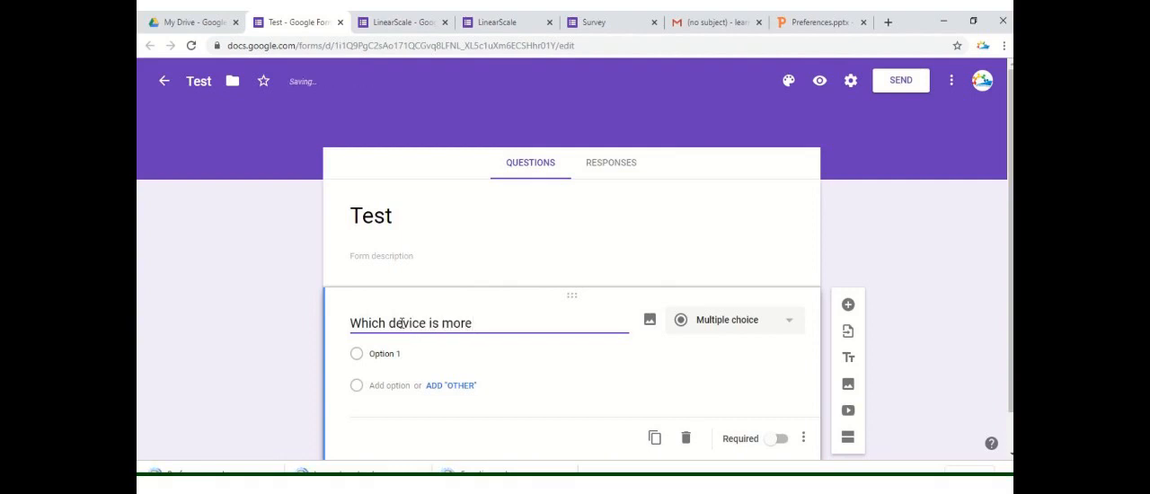
text(used?)
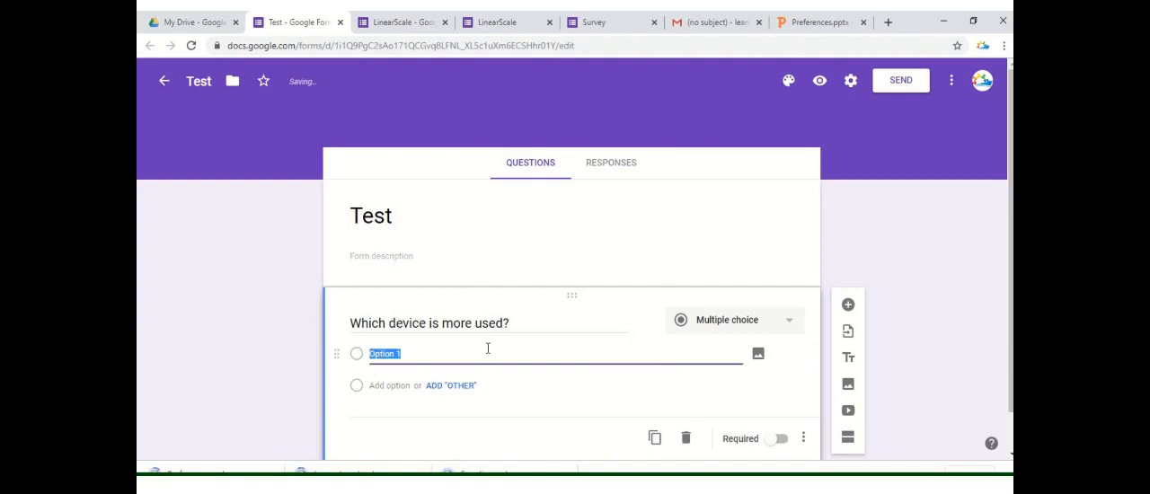
mouse_move(491, 354)
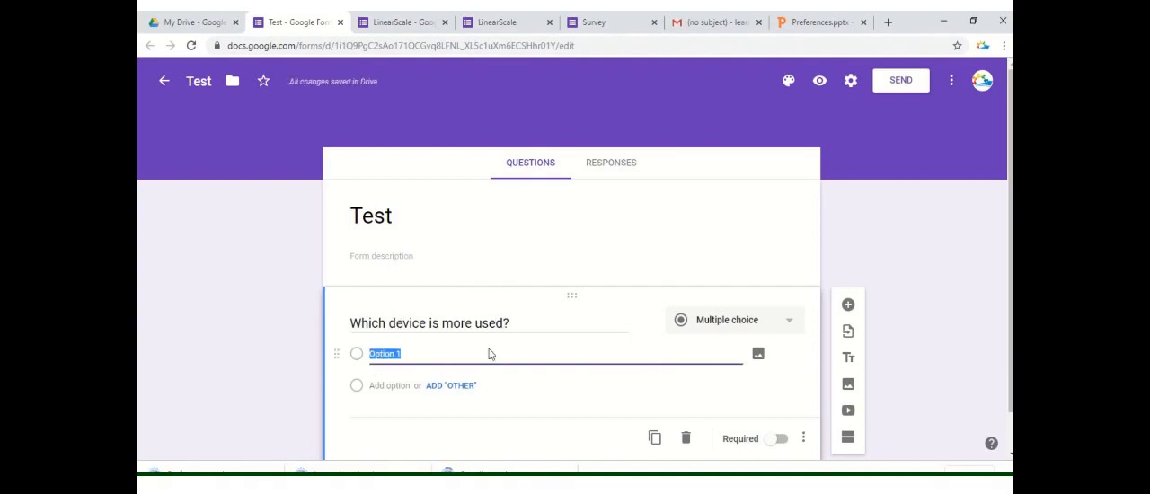
mouse_move(489, 349)
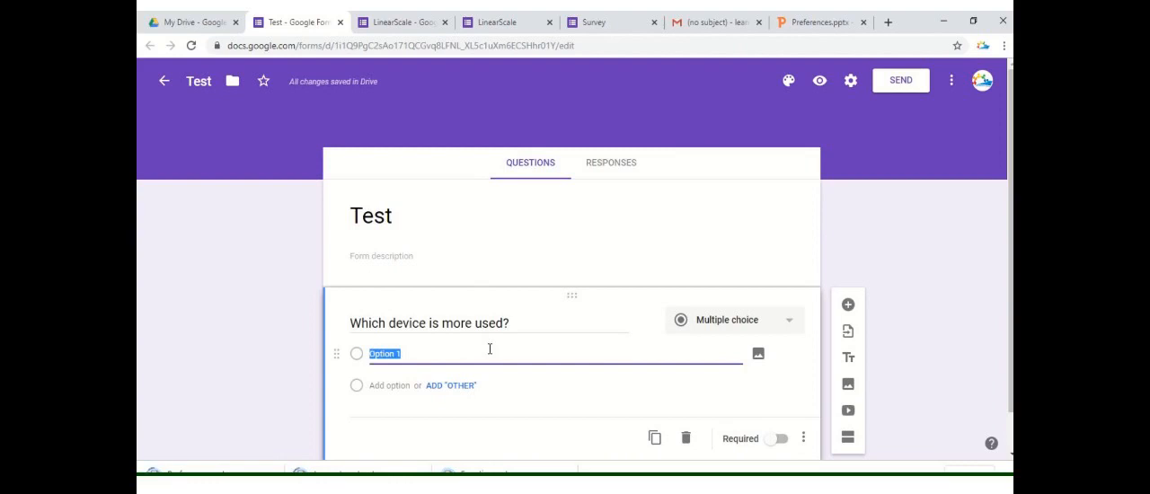
Add the answer options Tablet, Mac, PC and Notebook
text(Tablet)
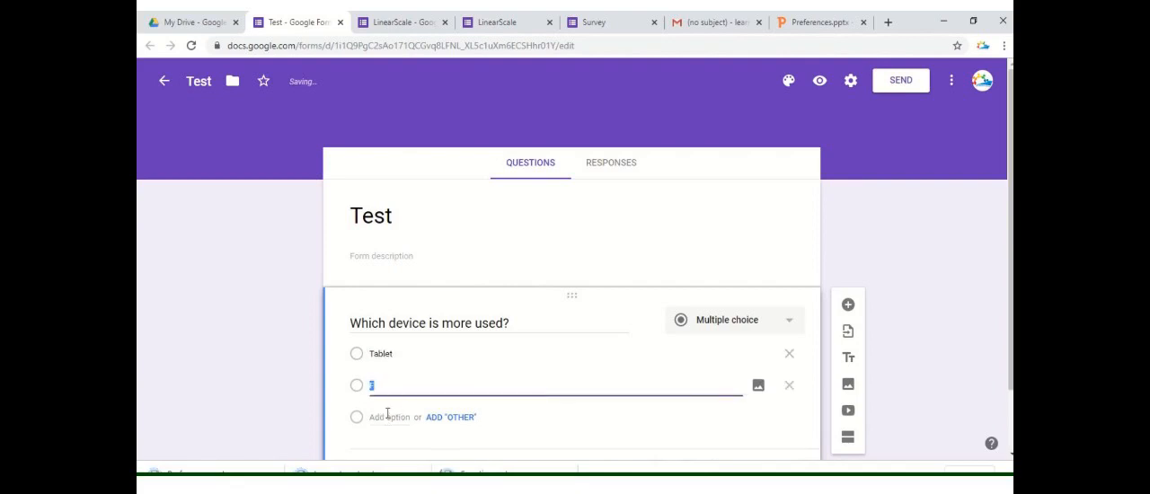
text(Mac)
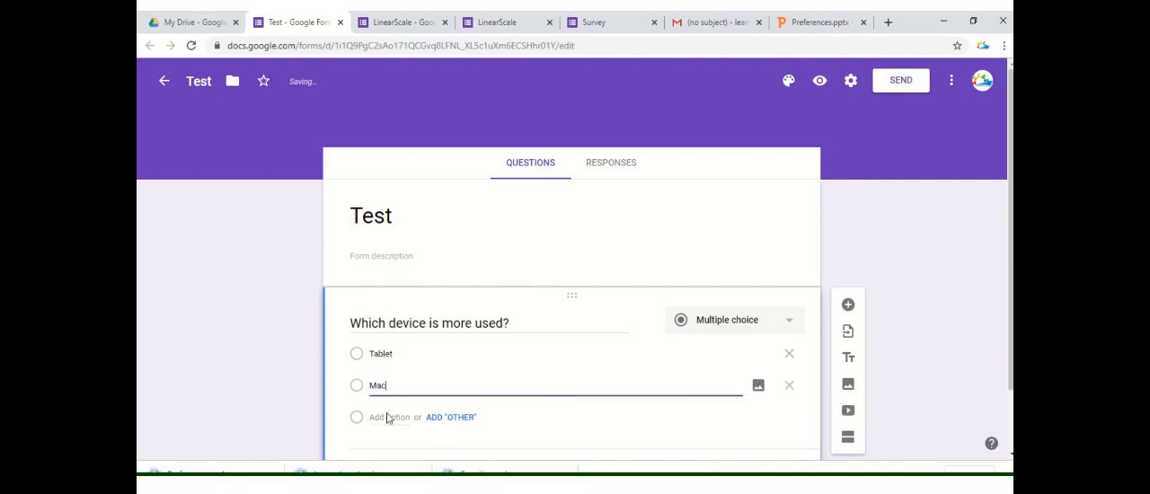
click(389, 417)
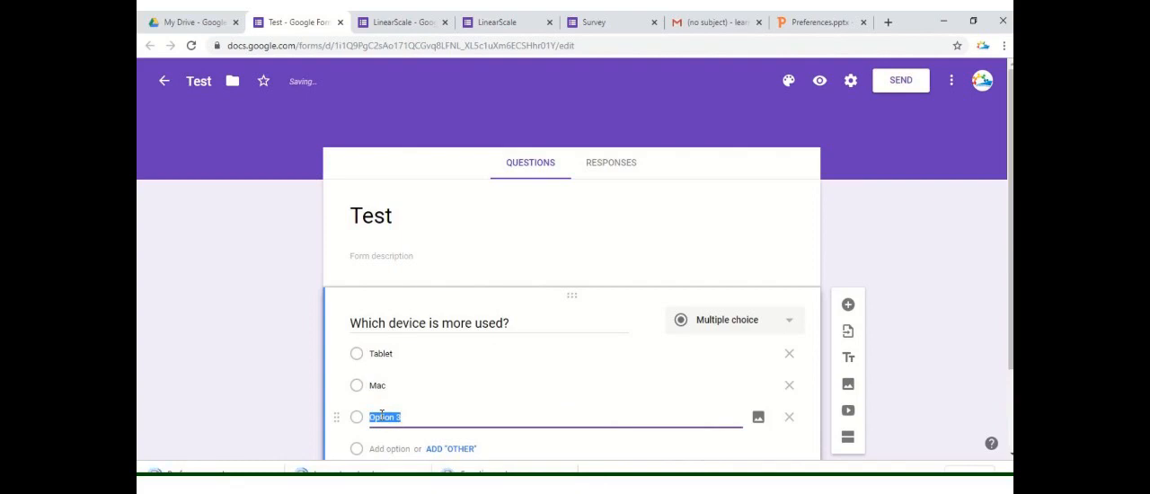
text(PC)
click(555, 449)
text(No)
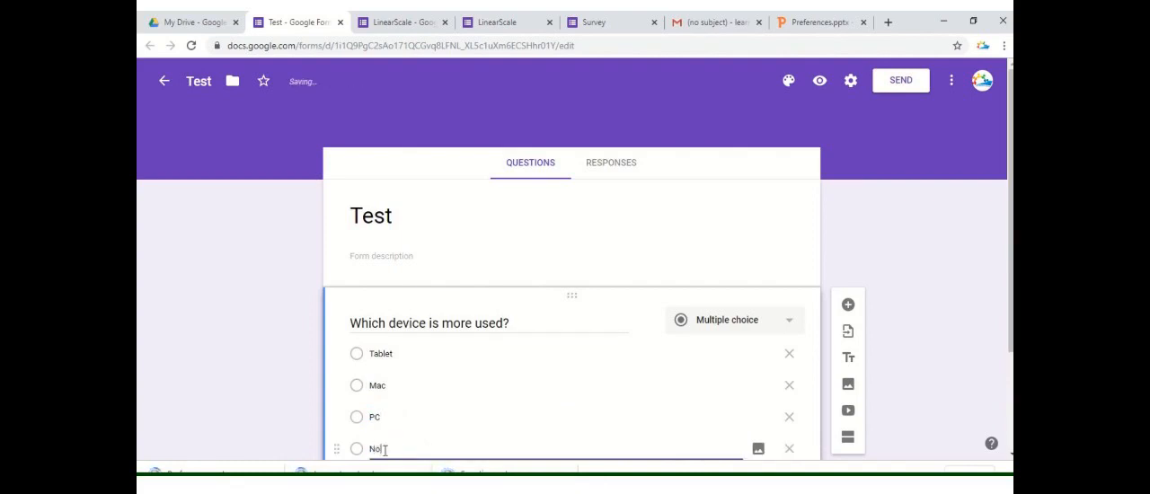
text(tebook)
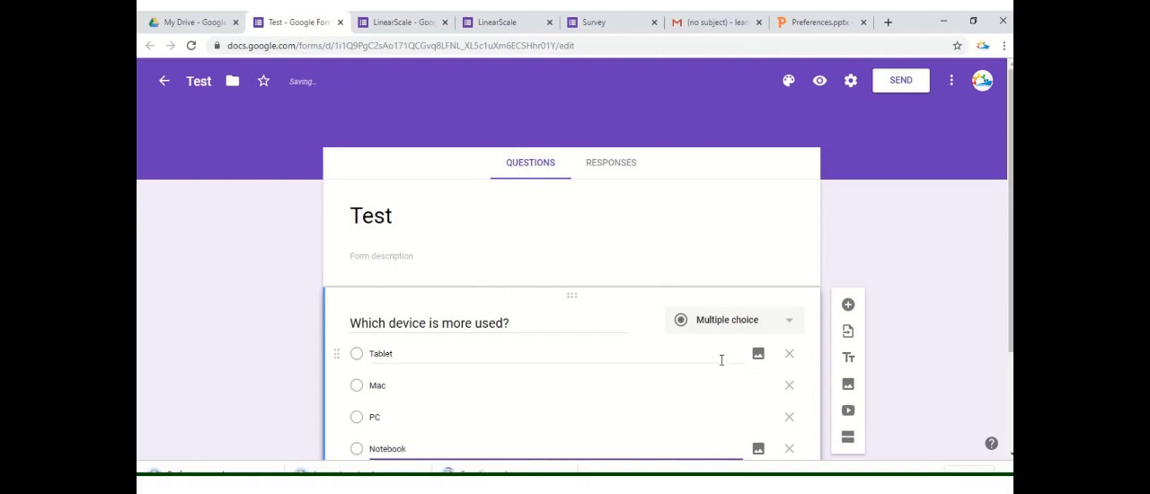
Convert the device question to a multiple choice grid with Tablet, Mac, PC, Notebook columns
scroll(down, 3)
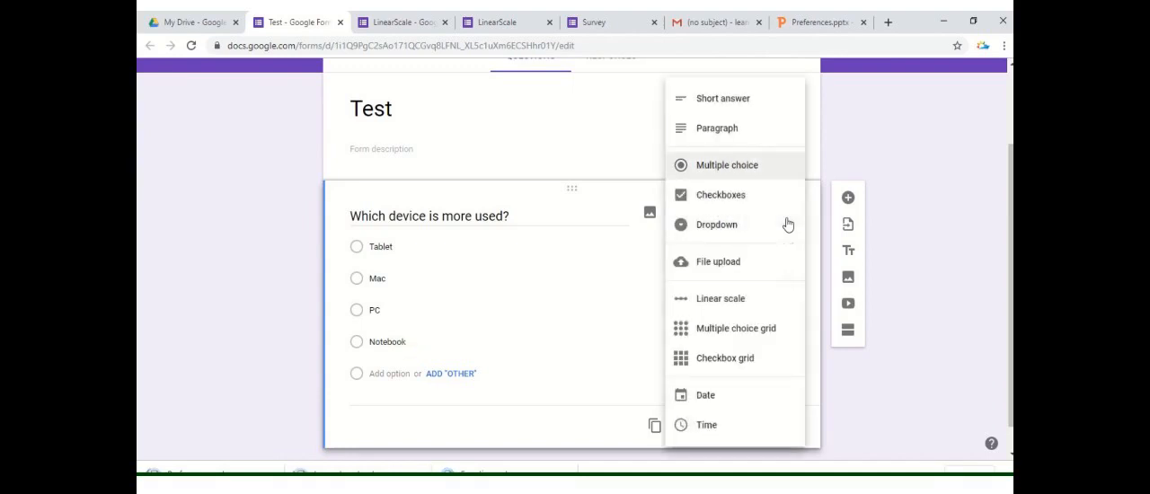
mouse_move(760, 333)
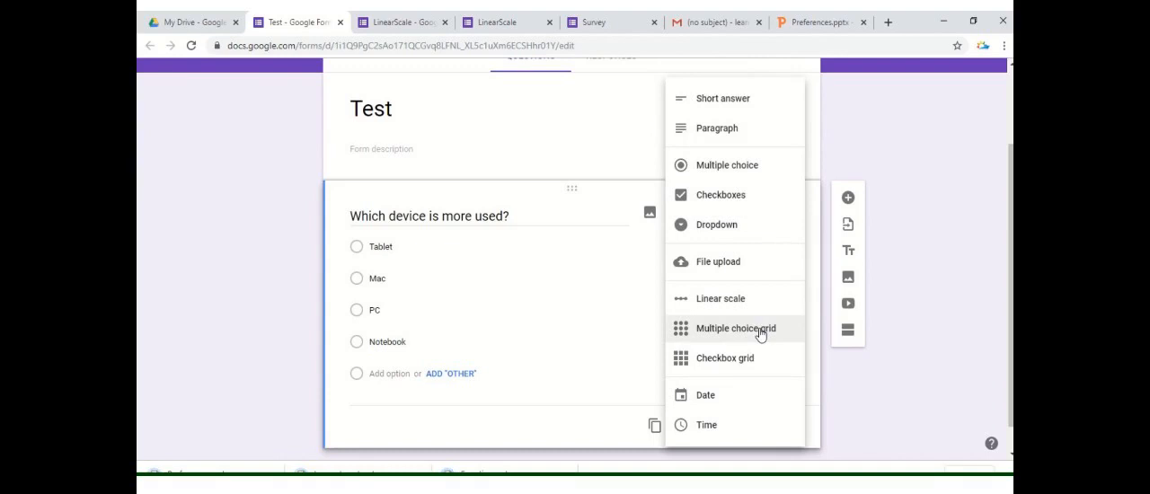
click(736, 328)
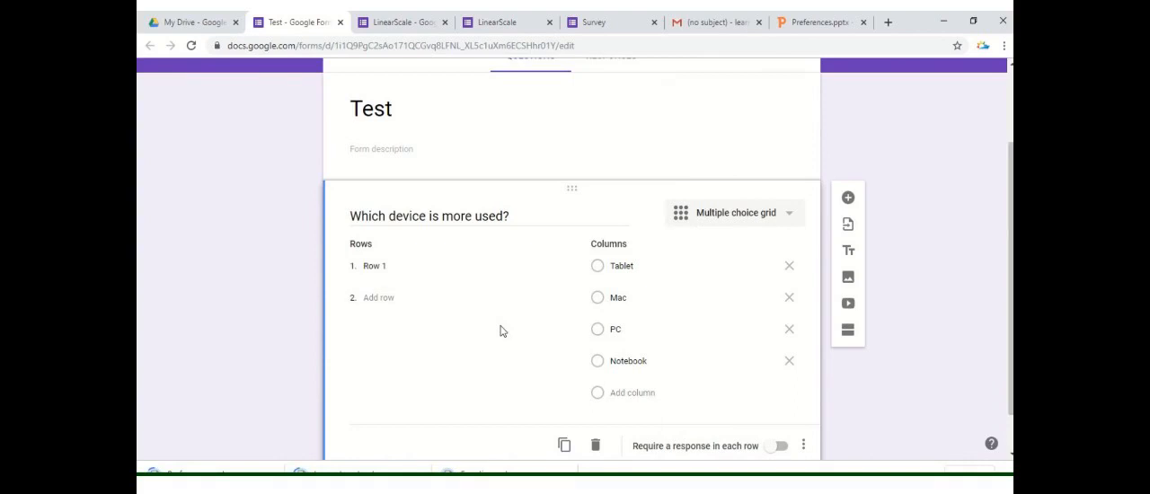
mouse_move(503, 289)
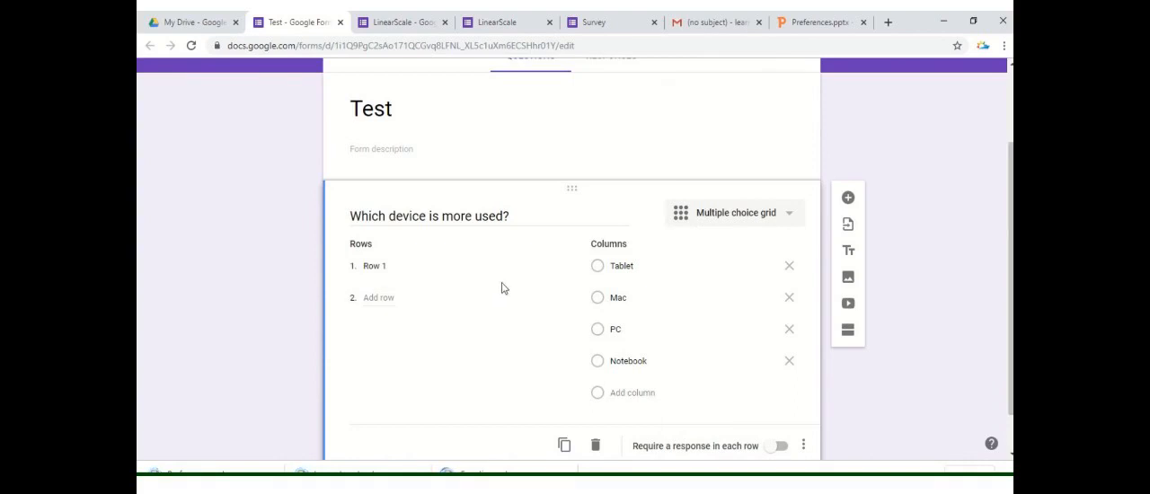
Name the first grid row 'Mostly' and add a second row 'Not Likely'
click(374, 265)
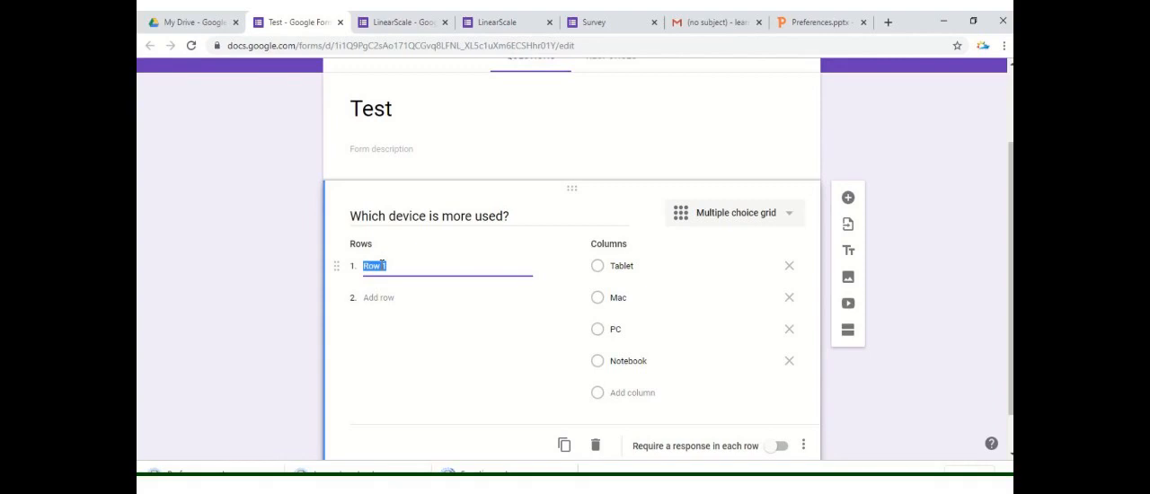
text(Most)
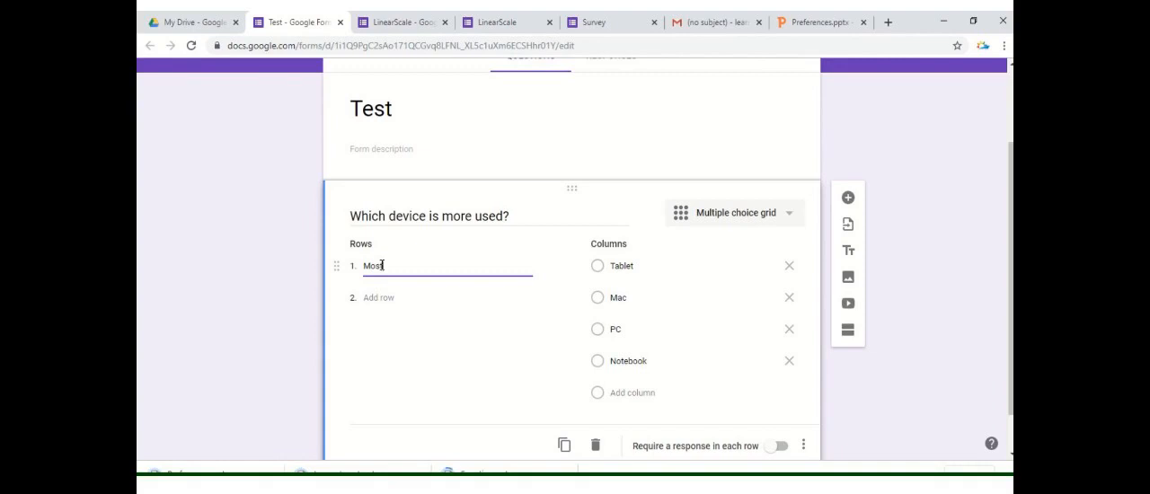
text(ly)
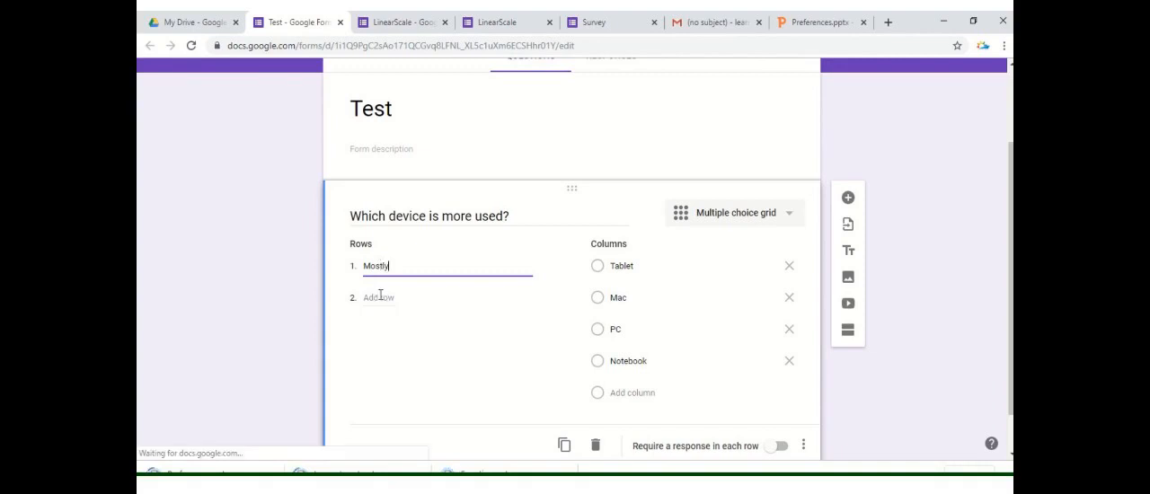
click(378, 298)
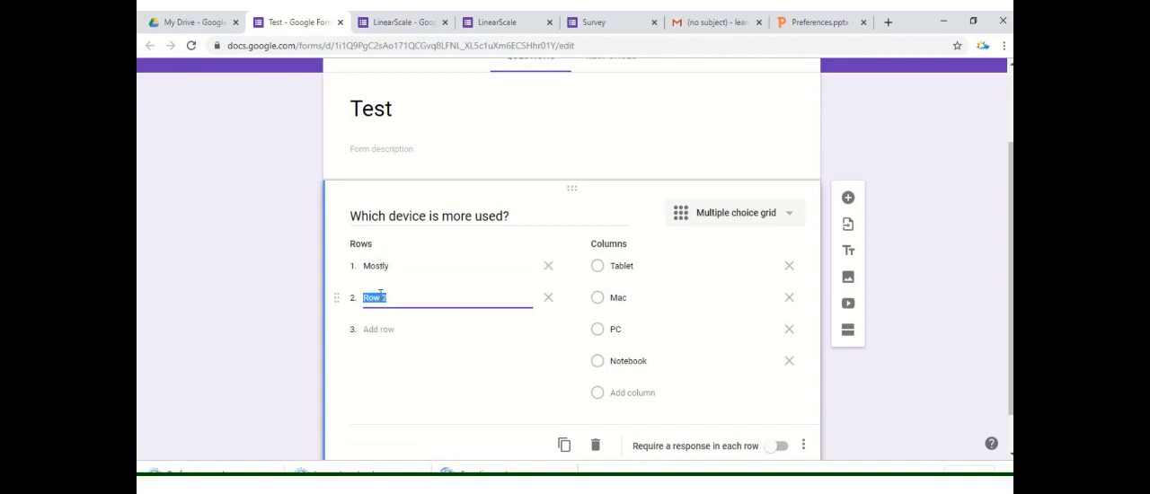
text(Not Likely)
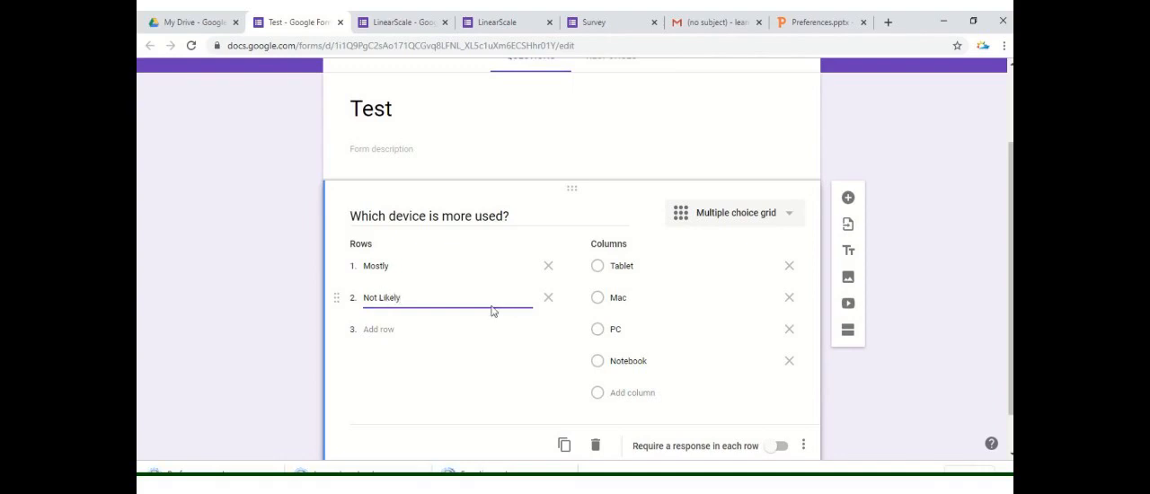
mouse_move(1001, 225)
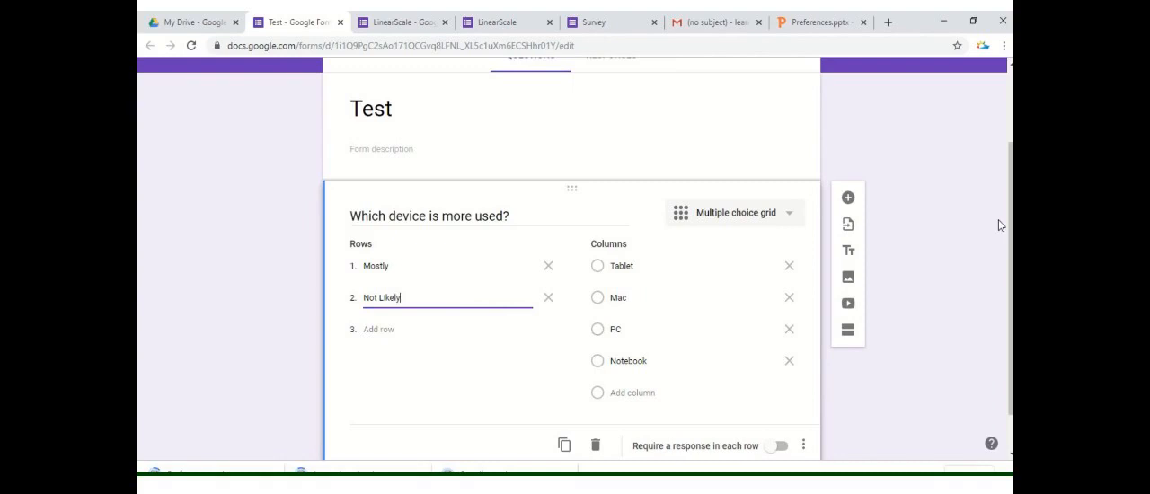
scroll(up, 3)
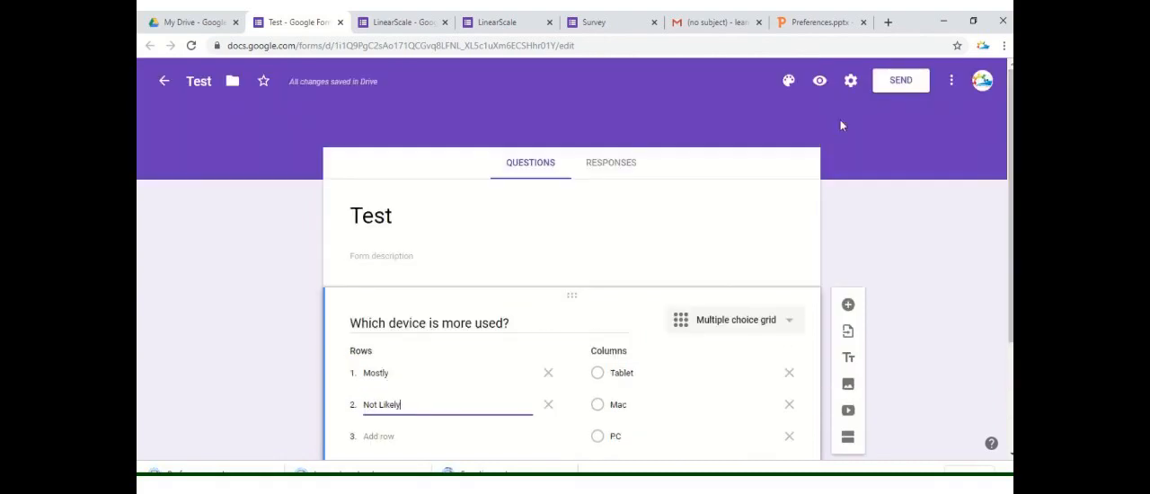
Open the Test form's preview from the eye icon in the toolbar
click(819, 81)
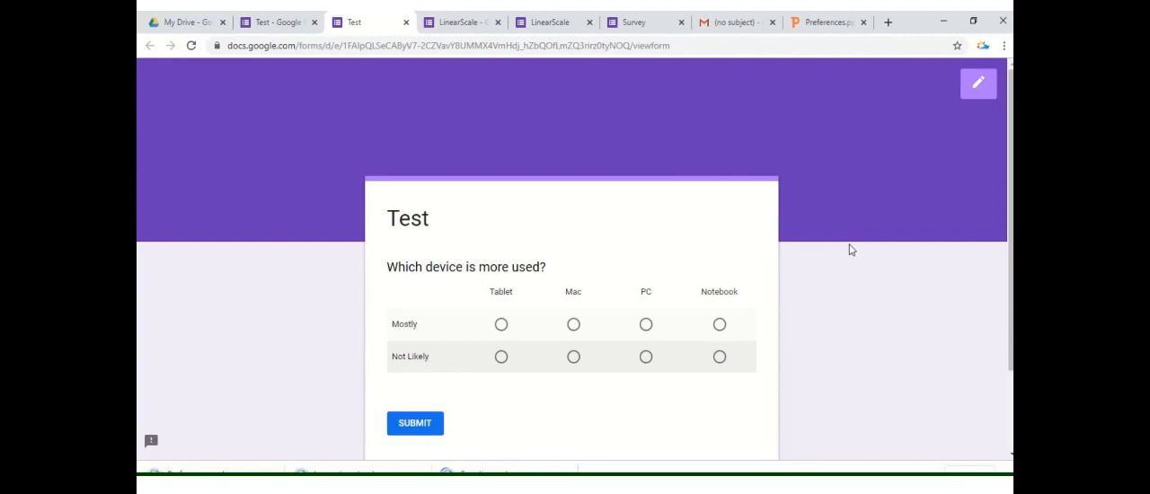
mouse_move(559, 290)
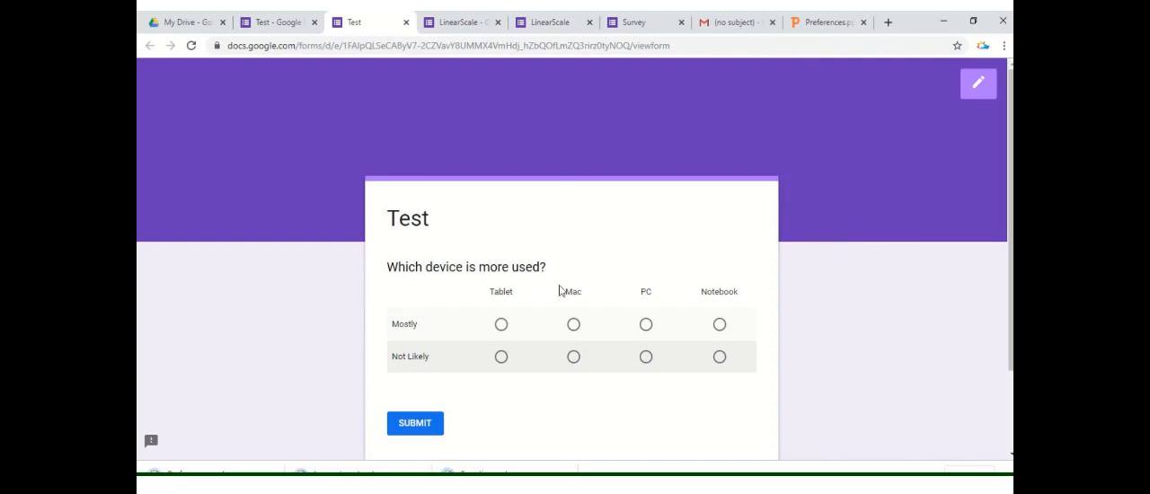
mouse_move(528, 272)
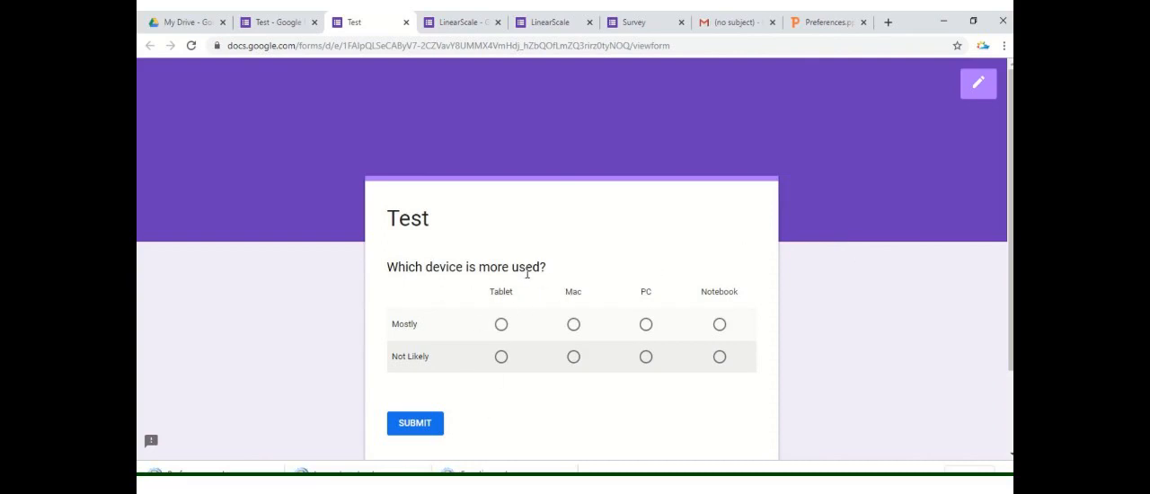
mouse_move(481, 304)
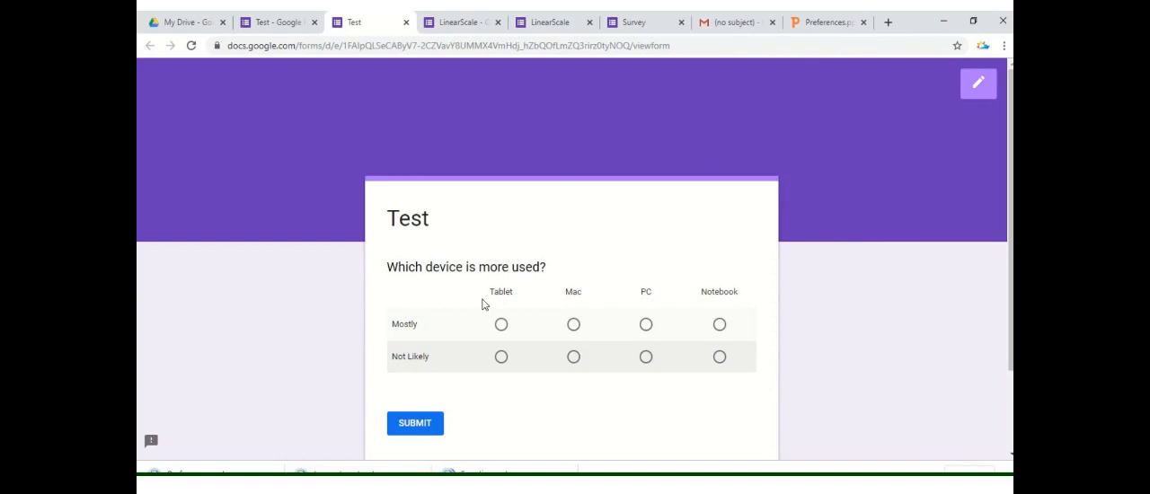
mouse_move(735, 315)
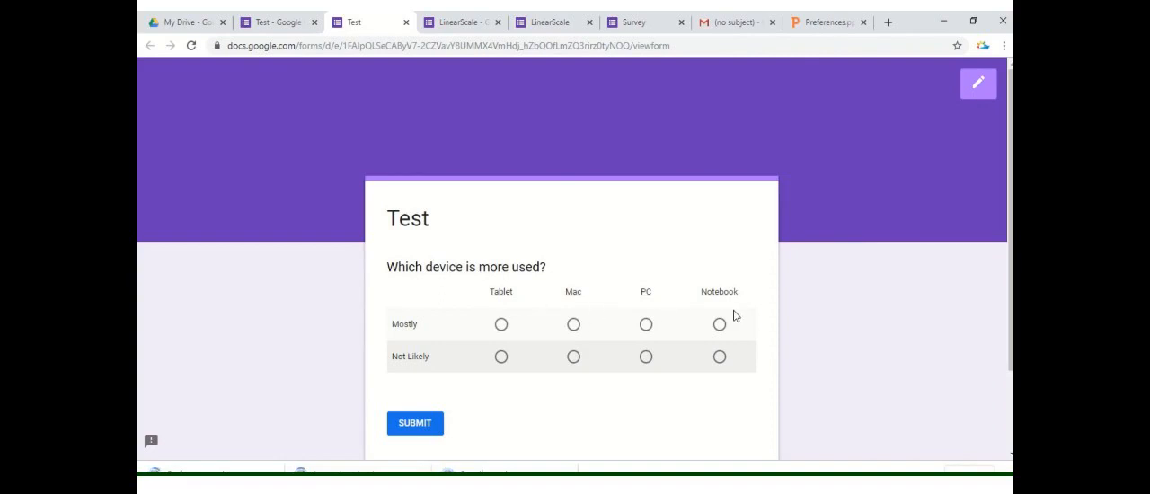
mouse_move(484, 283)
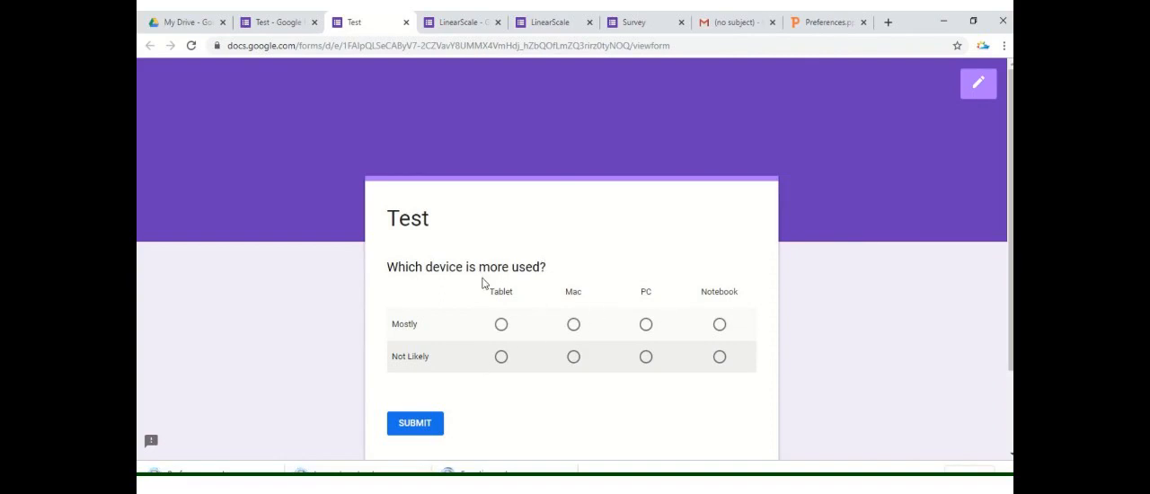
mouse_move(438, 338)
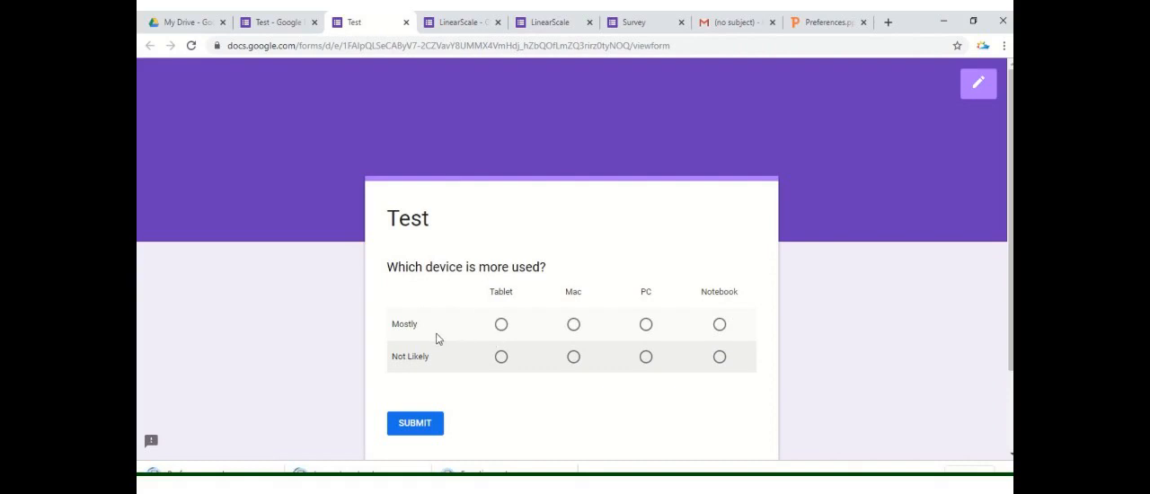
mouse_move(413, 340)
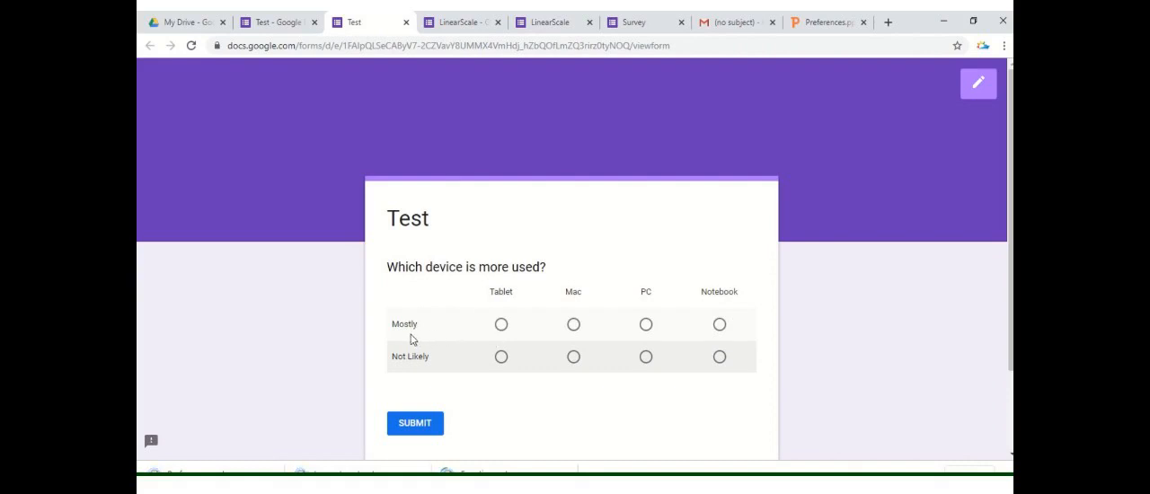
mouse_move(390, 342)
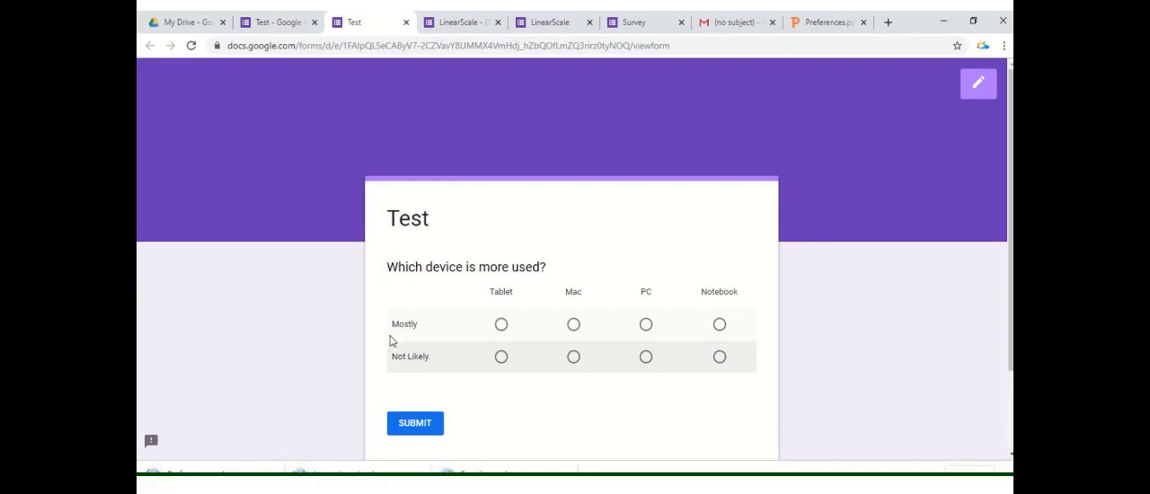
mouse_move(428, 342)
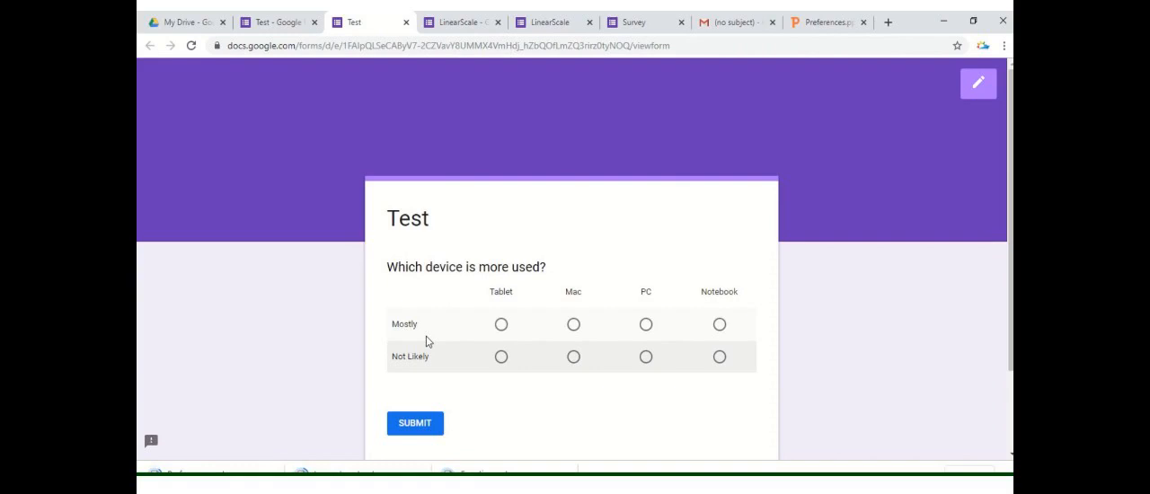
mouse_move(491, 378)
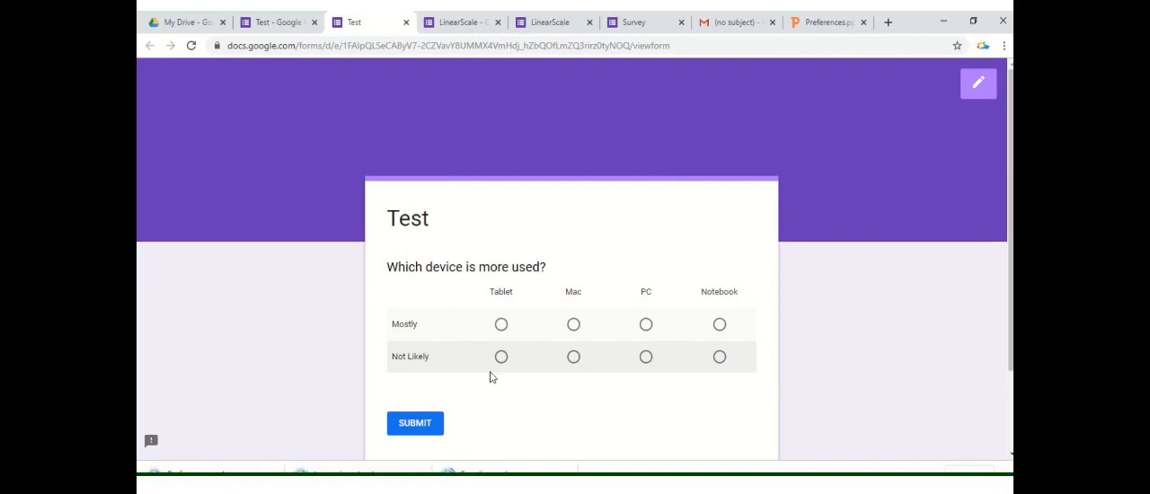
mouse_move(477, 345)
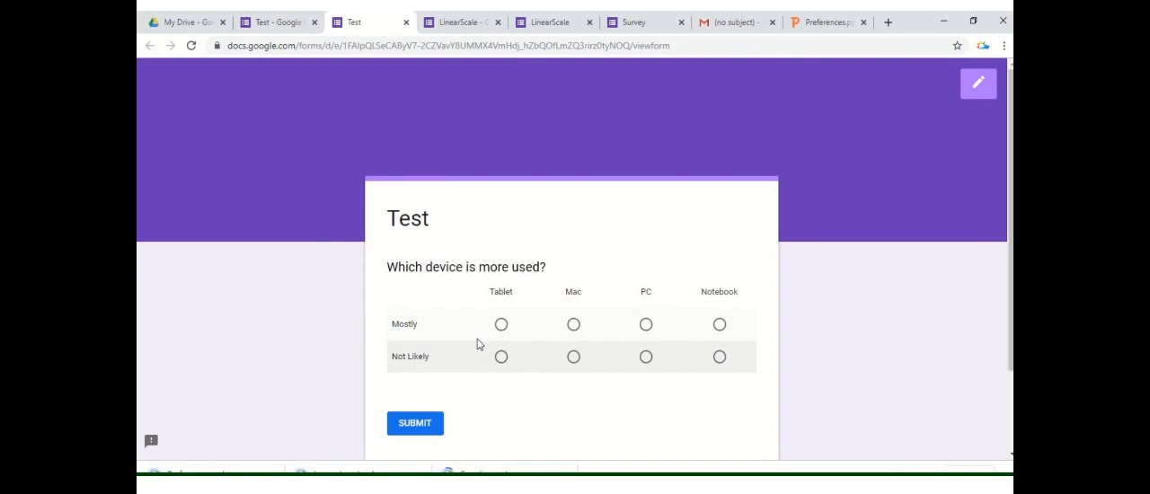
mouse_move(509, 340)
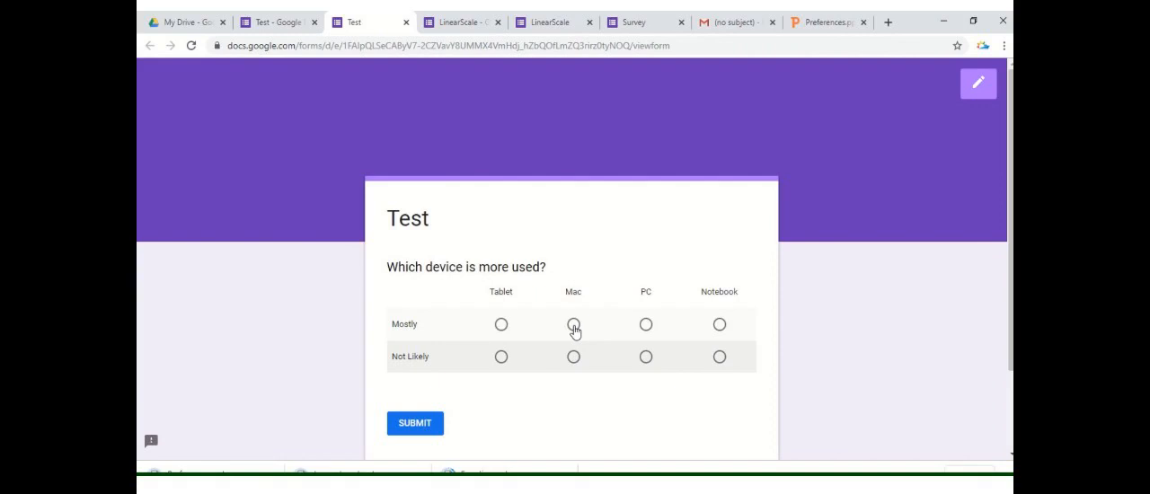
In the preview, answer Mac for the Mostly row, then change it to PC
click(573, 325)
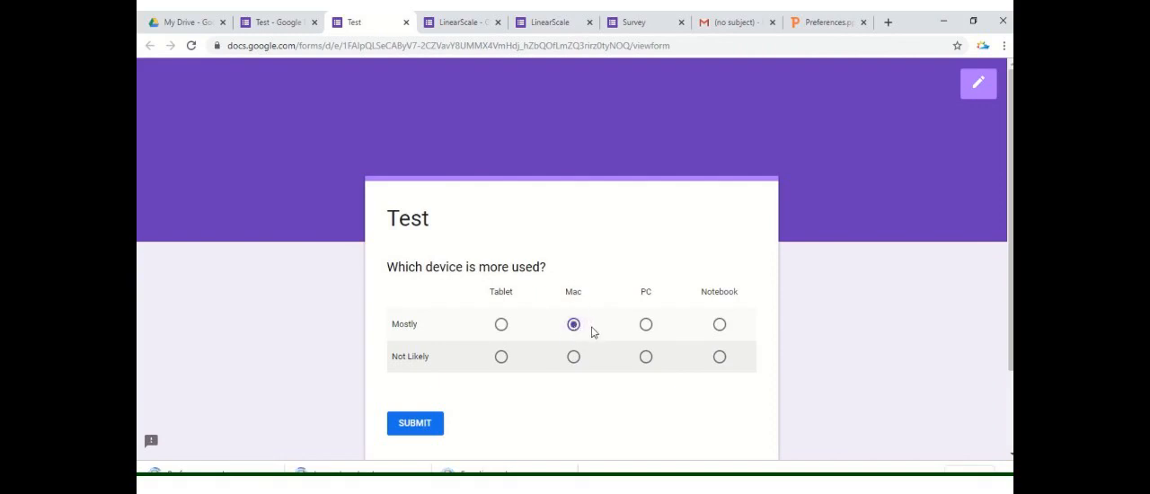
mouse_move(646, 324)
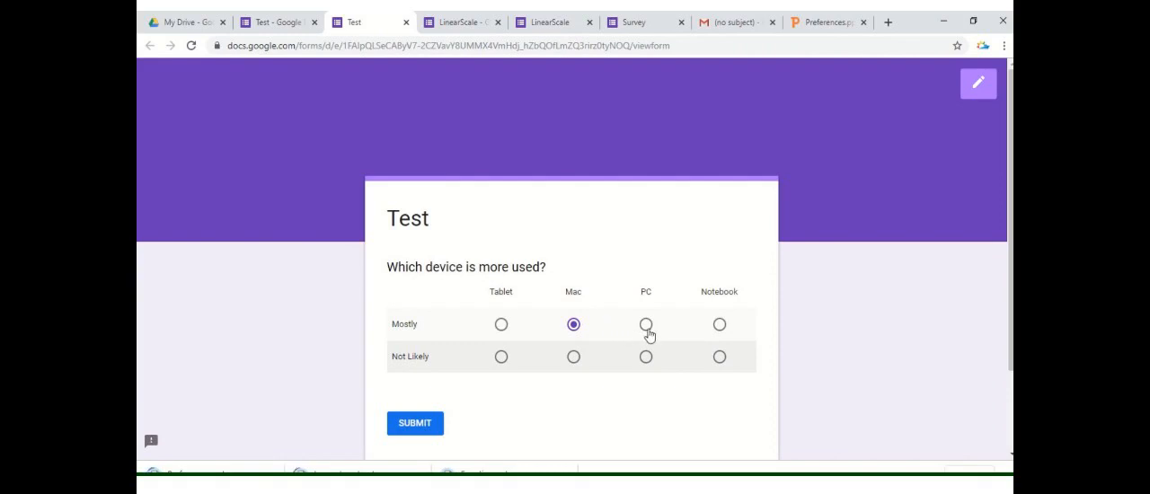
click(646, 324)
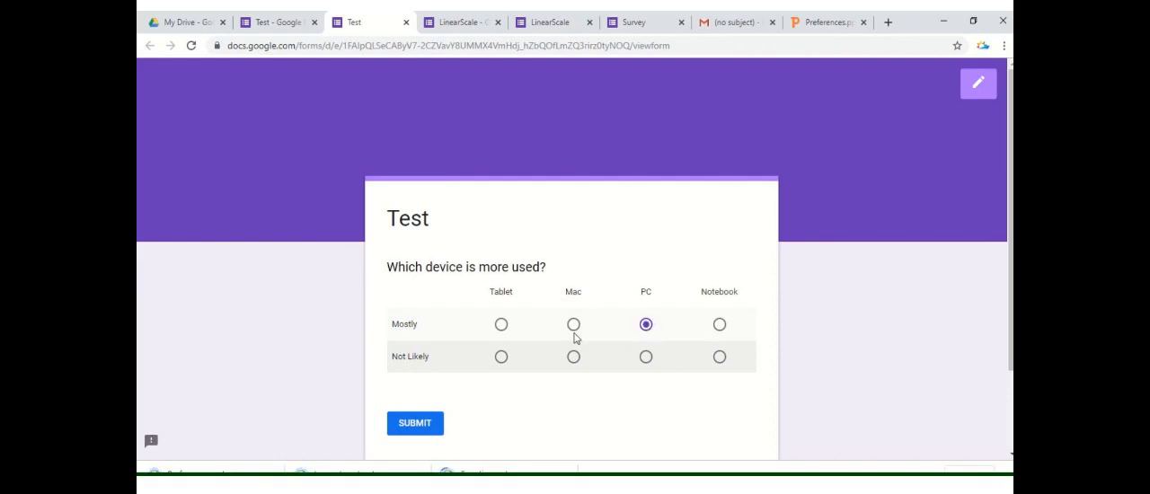
mouse_move(440, 156)
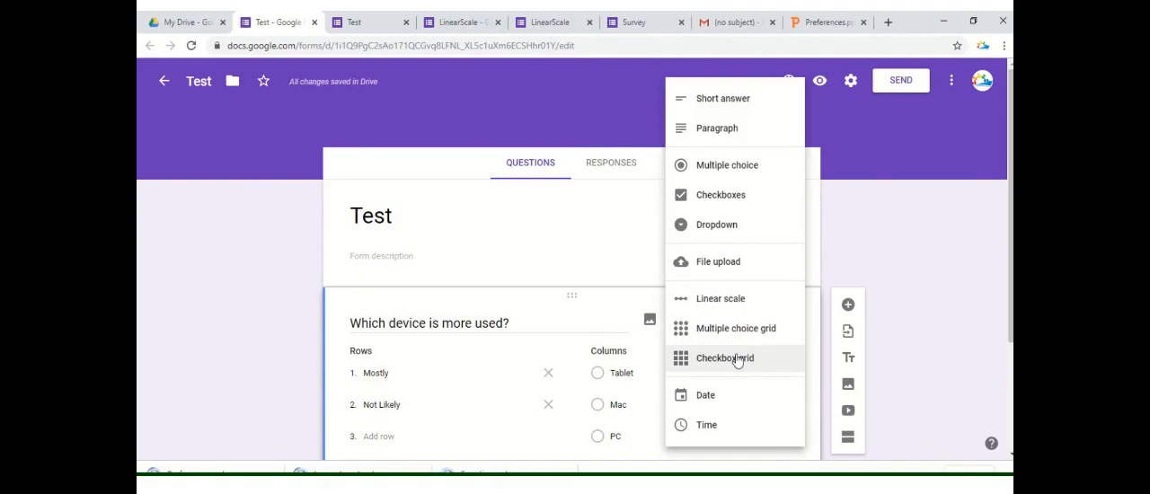
mouse_move(718, 195)
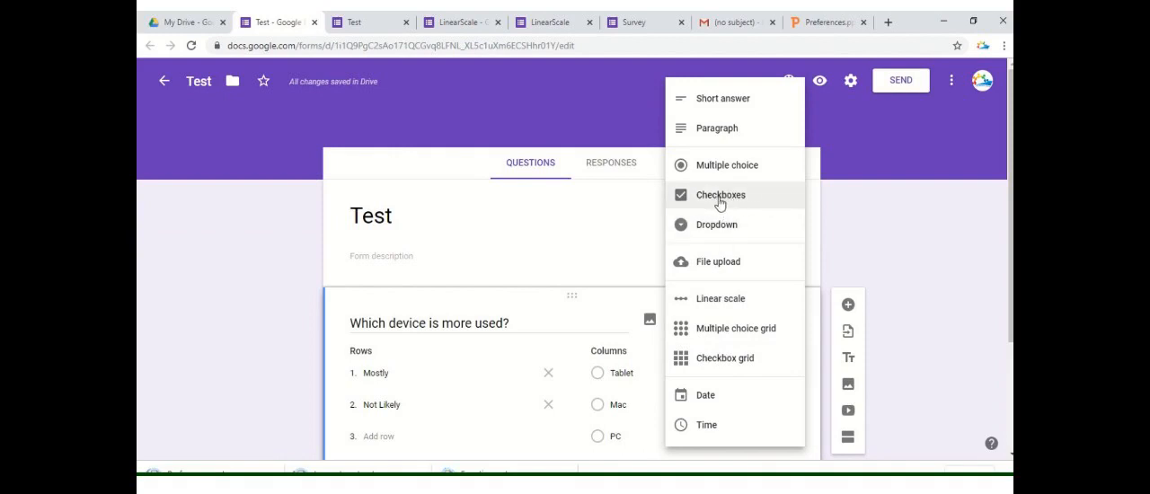
mouse_move(742, 367)
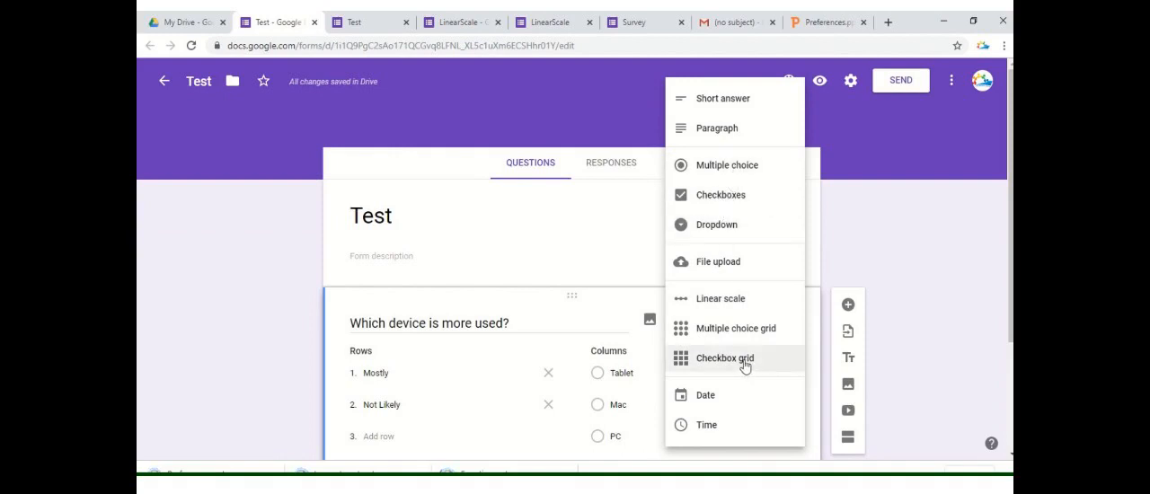
Change the device question to a Checkbox grid and open a fresh preview
click(724, 357)
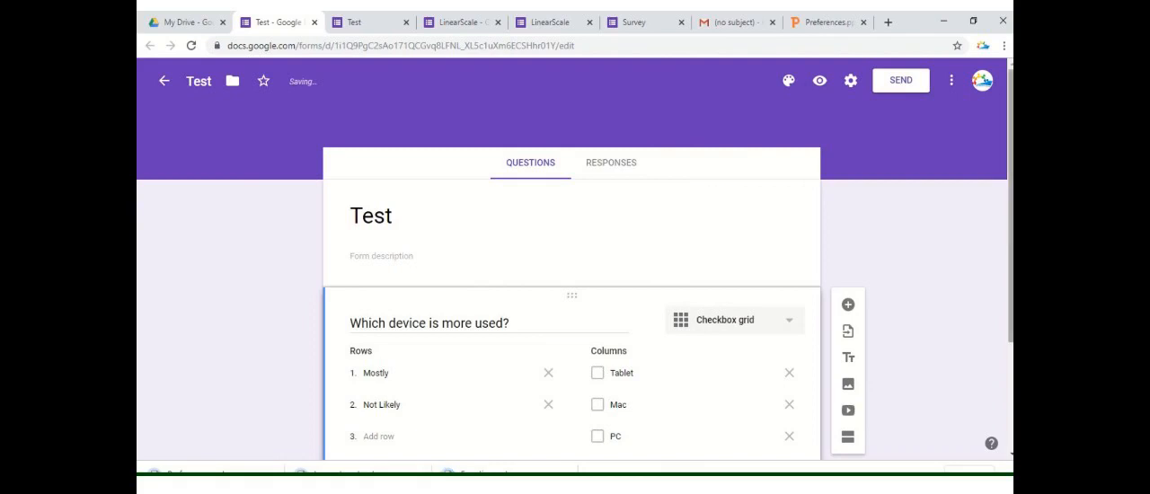
scroll(down, 3)
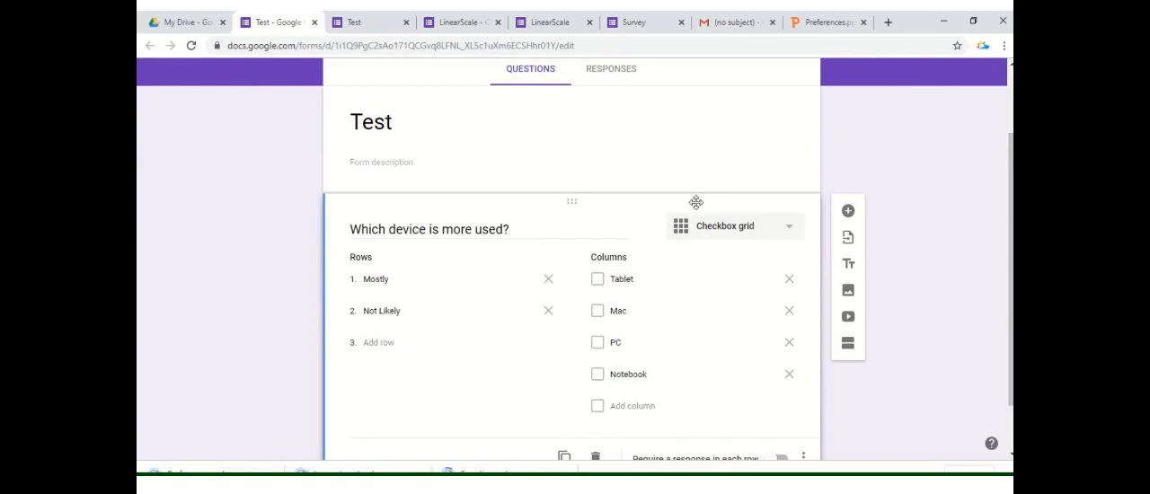
mouse_move(692, 110)
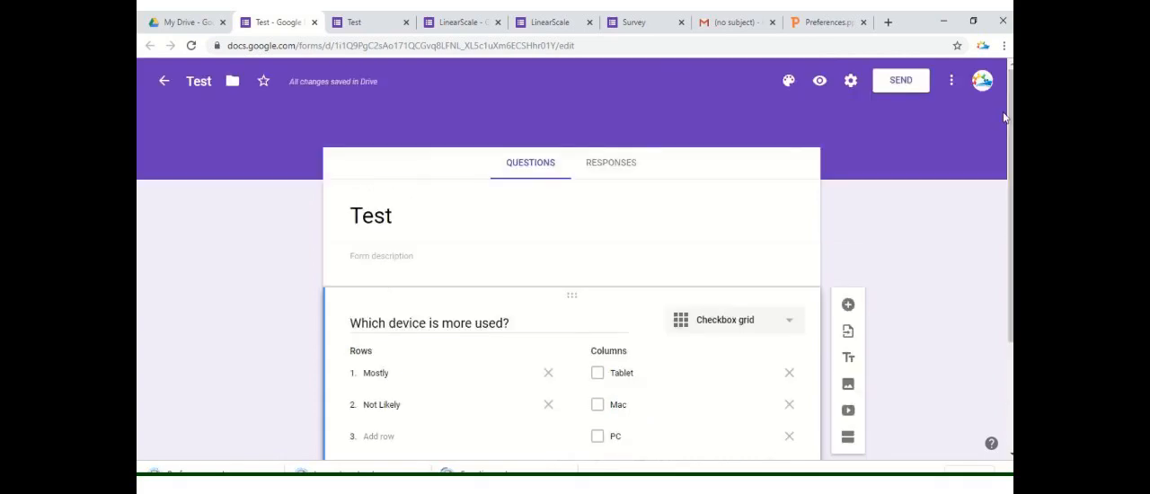
click(820, 80)
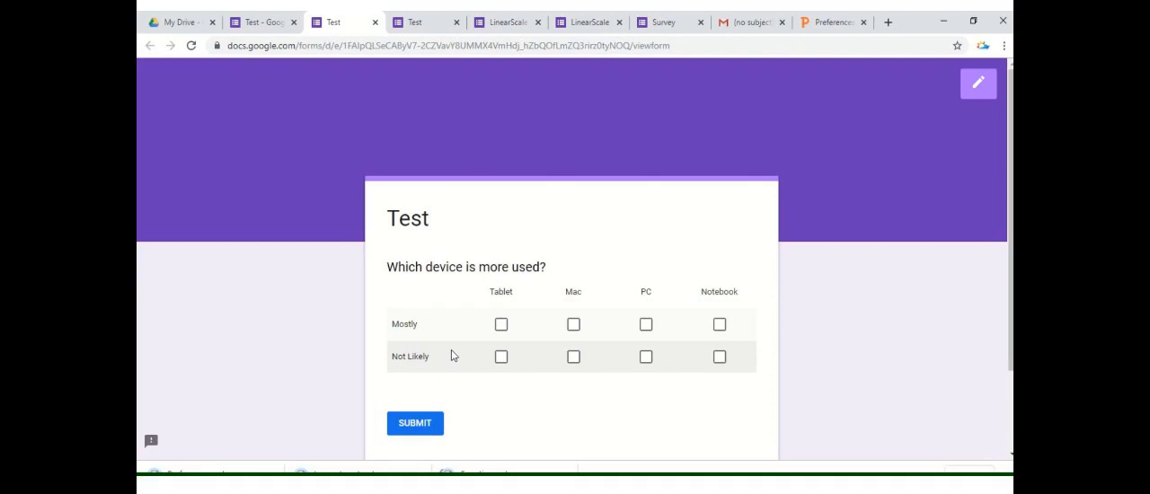
mouse_move(500, 325)
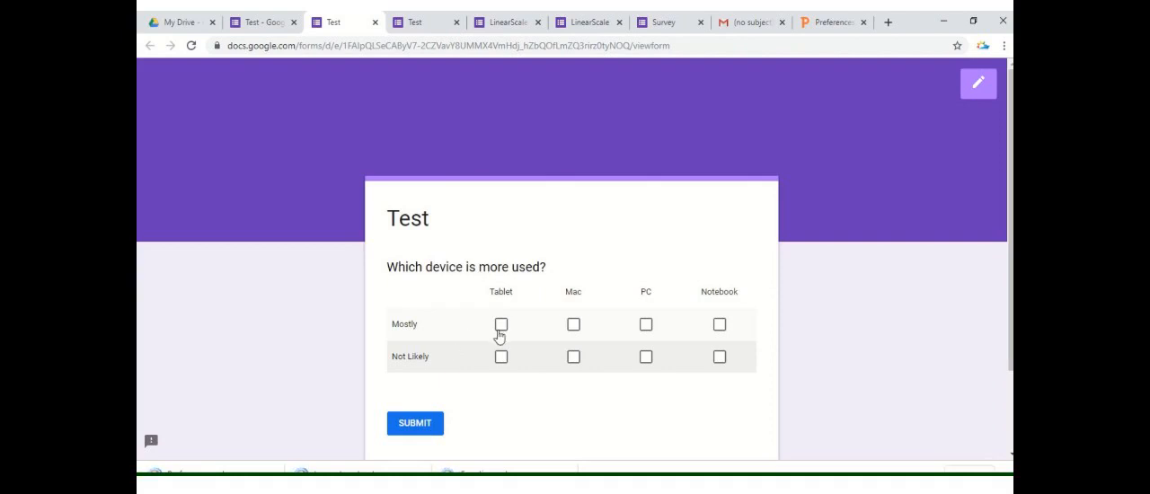
mouse_move(503, 330)
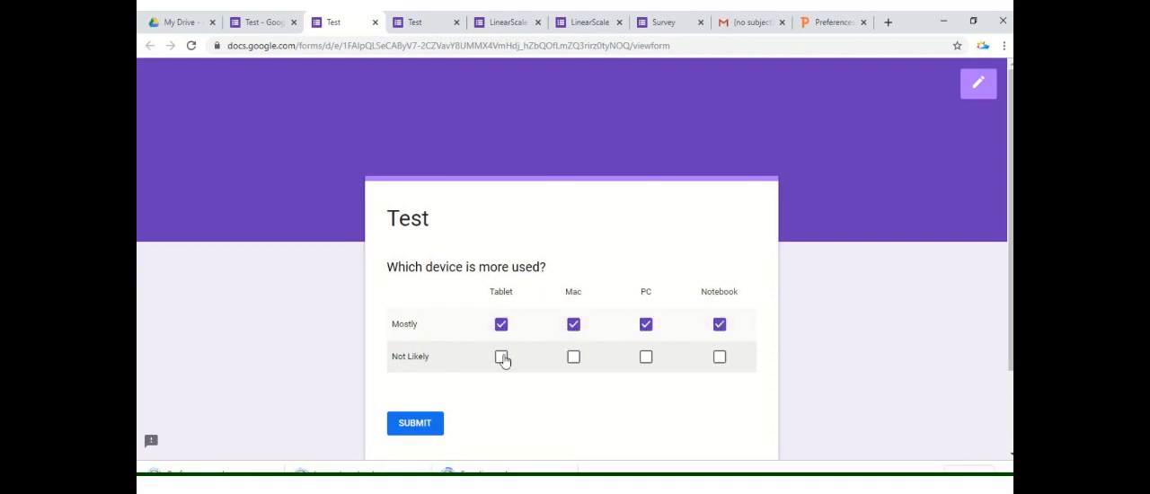
mouse_move(501, 324)
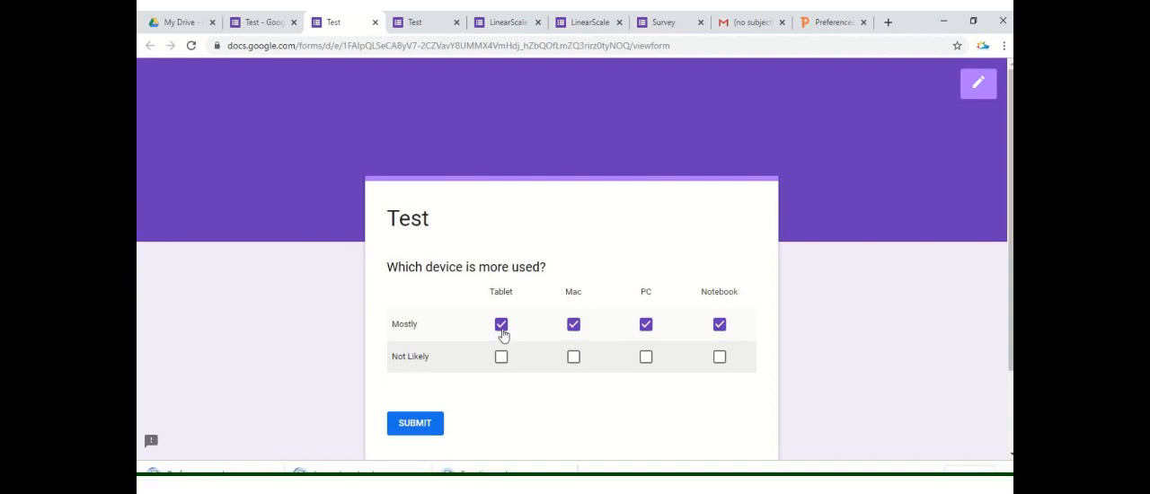
mouse_move(328, 200)
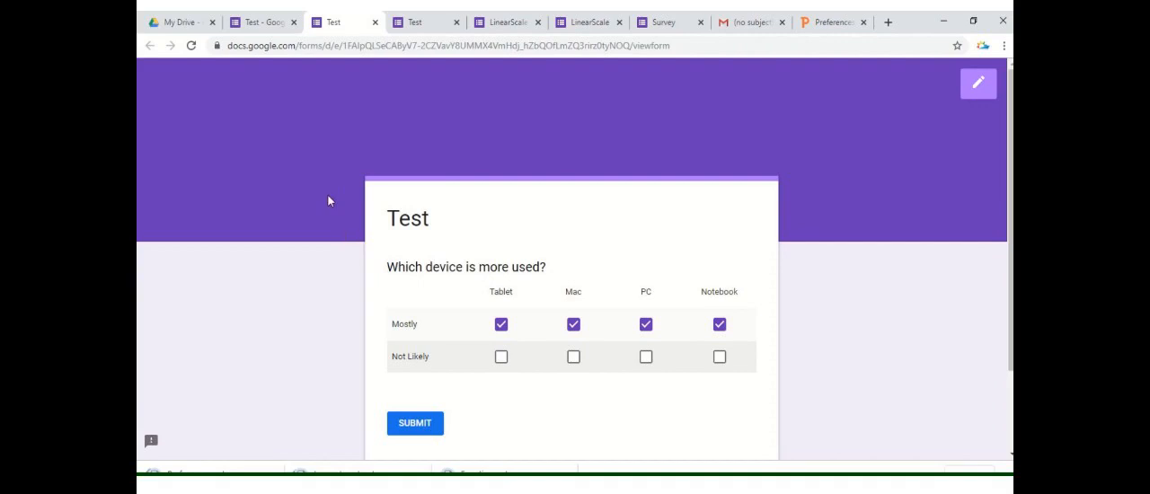
mouse_move(364, 254)
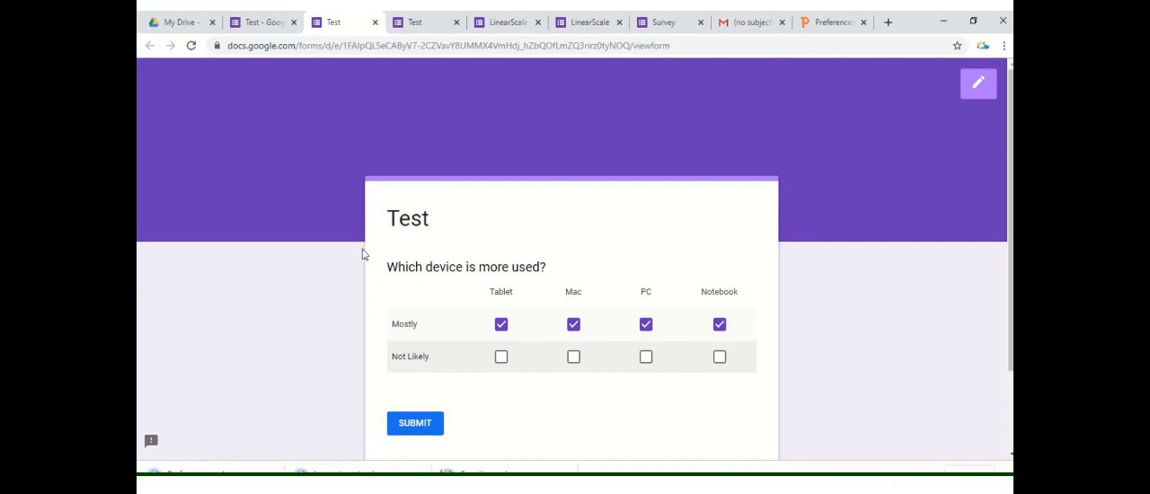
mouse_move(501, 317)
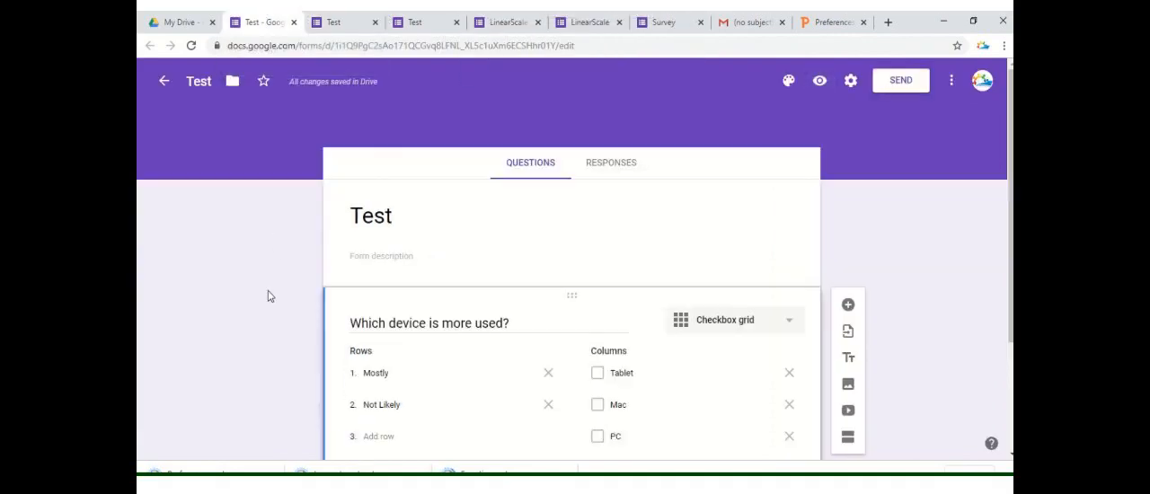
mouse_move(741, 234)
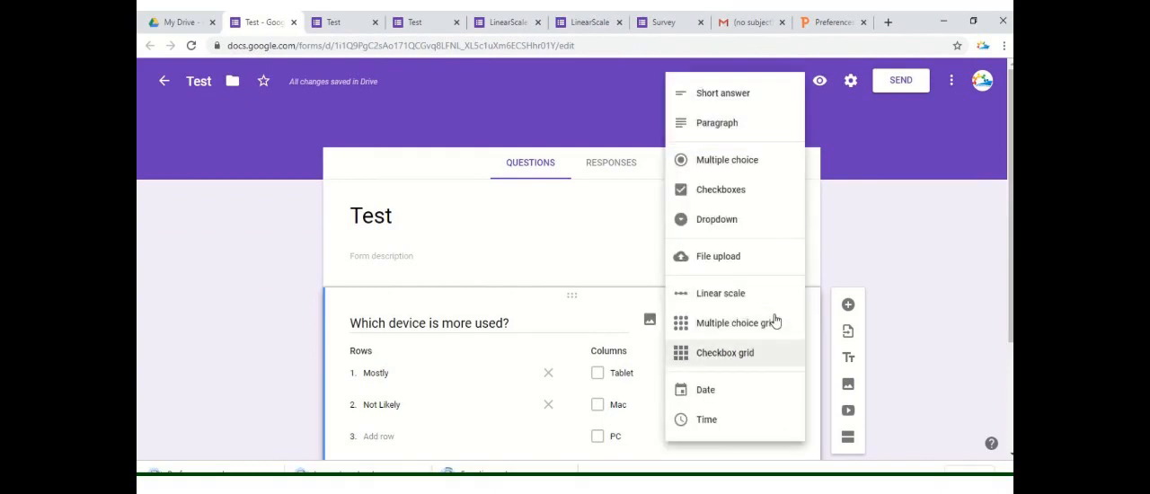
Reselect Checkbox grid repeatedly in the editor so the device question stays a checkbox grid
click(725, 352)
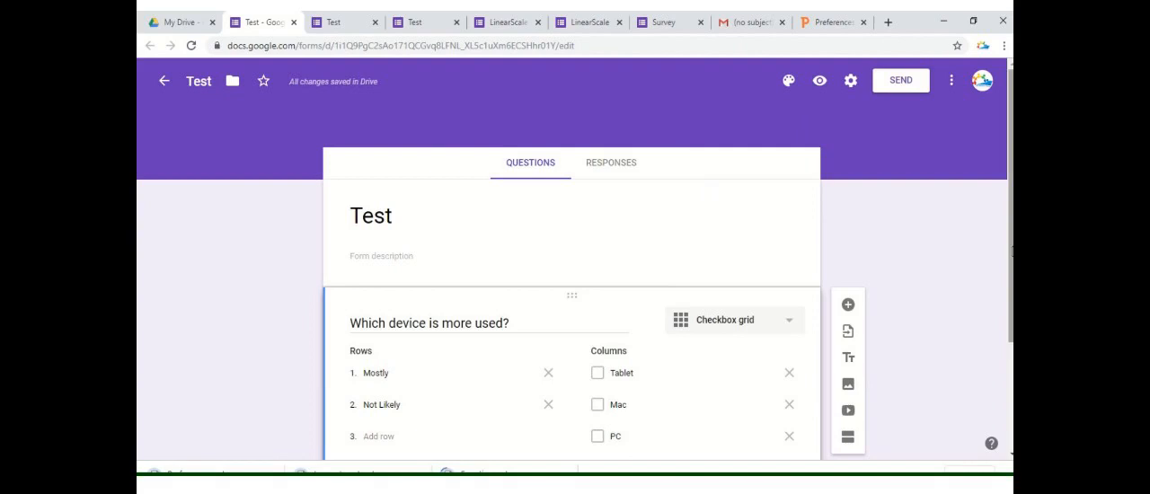
scroll(down, 3)
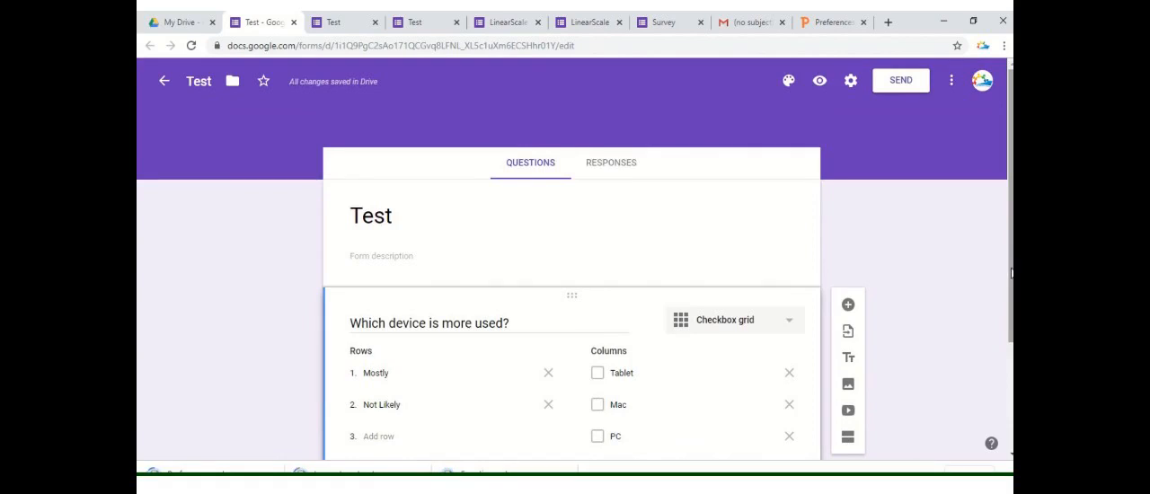
scroll(down, 3)
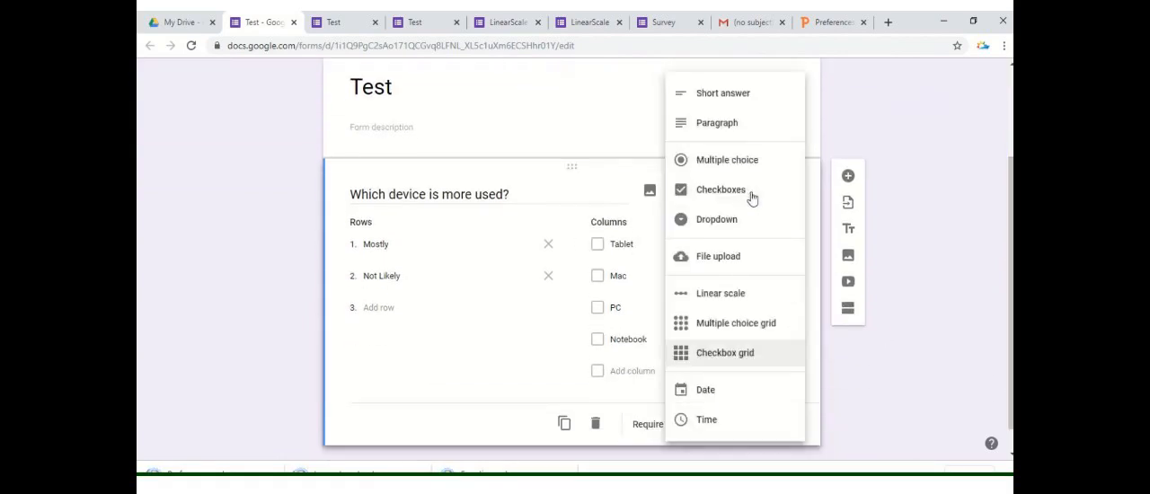
mouse_move(750, 289)
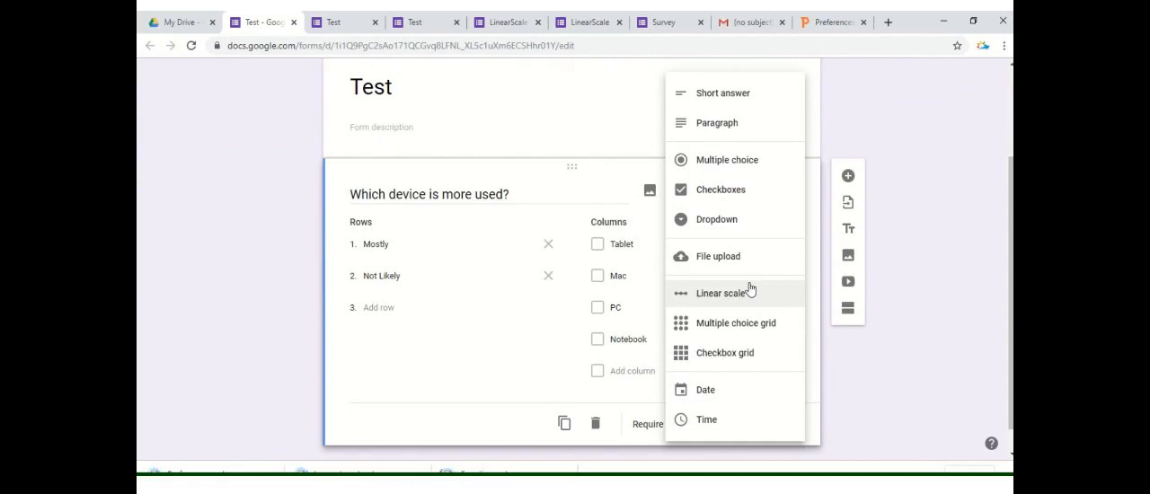
mouse_move(736, 322)
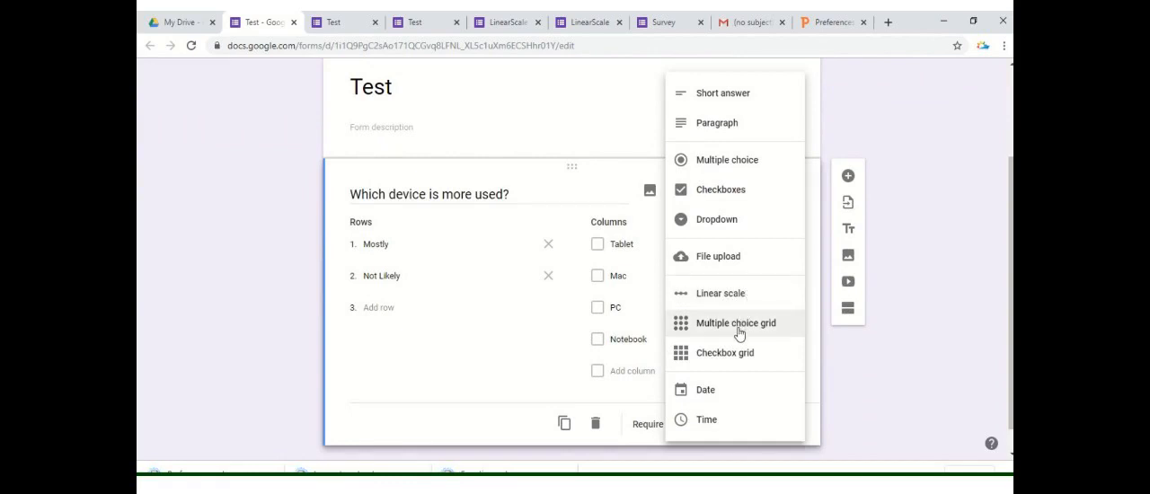
click(724, 352)
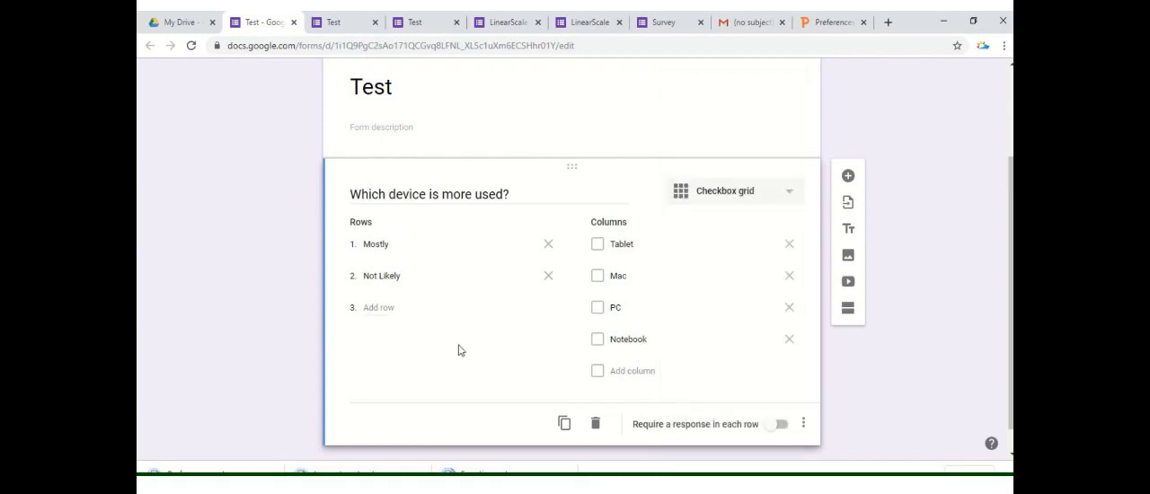
mouse_move(549, 276)
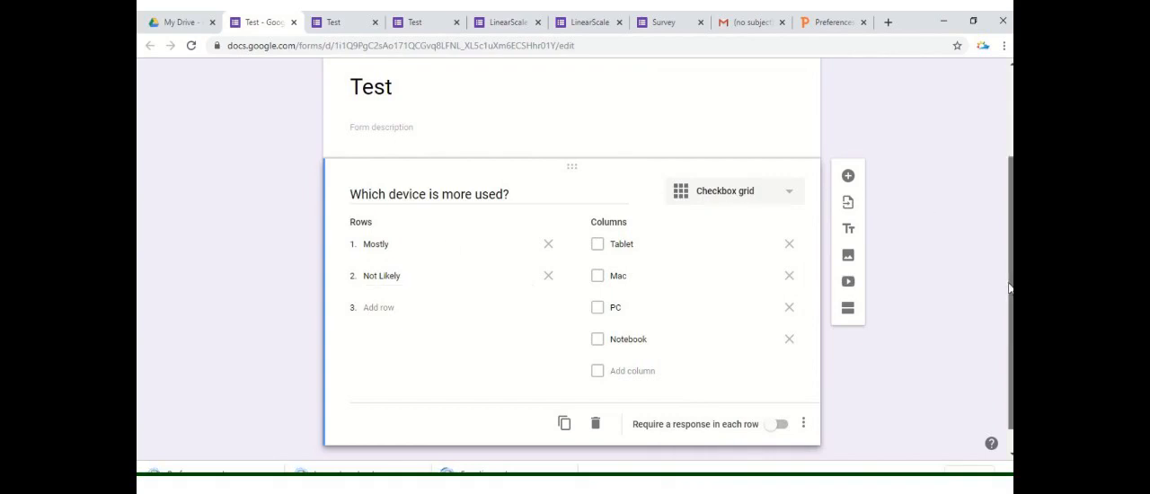
scroll(up, 3)
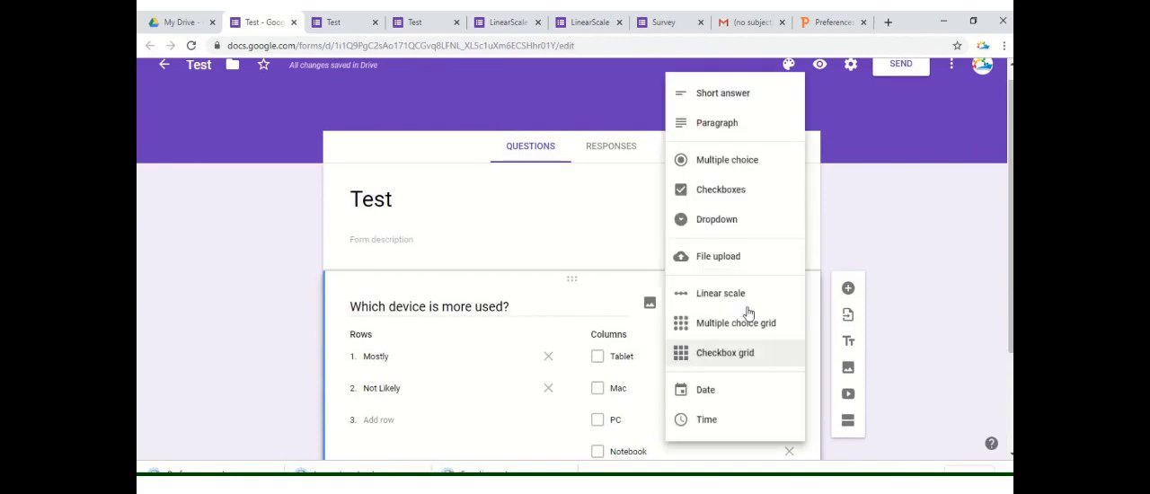
mouse_move(735, 323)
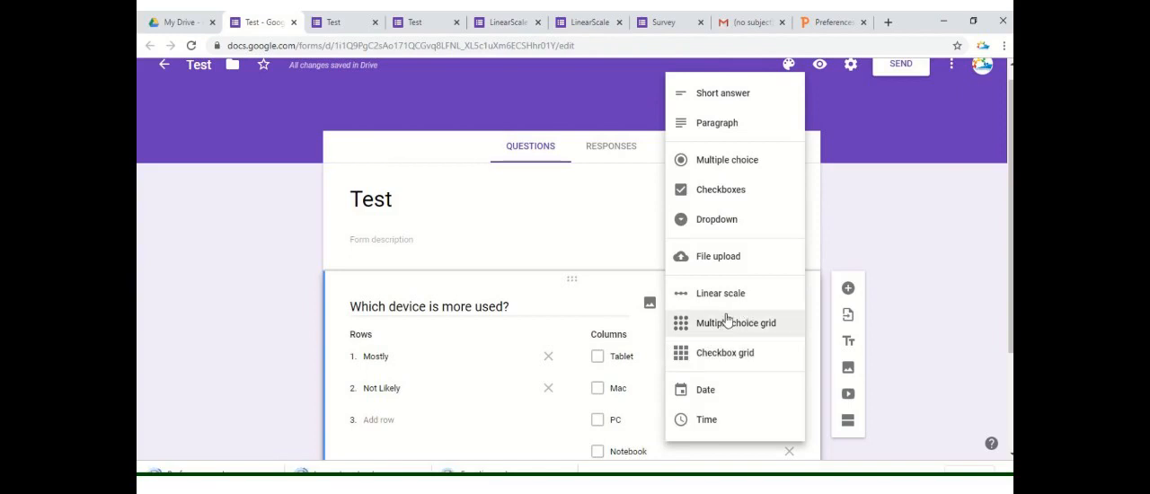
click(725, 352)
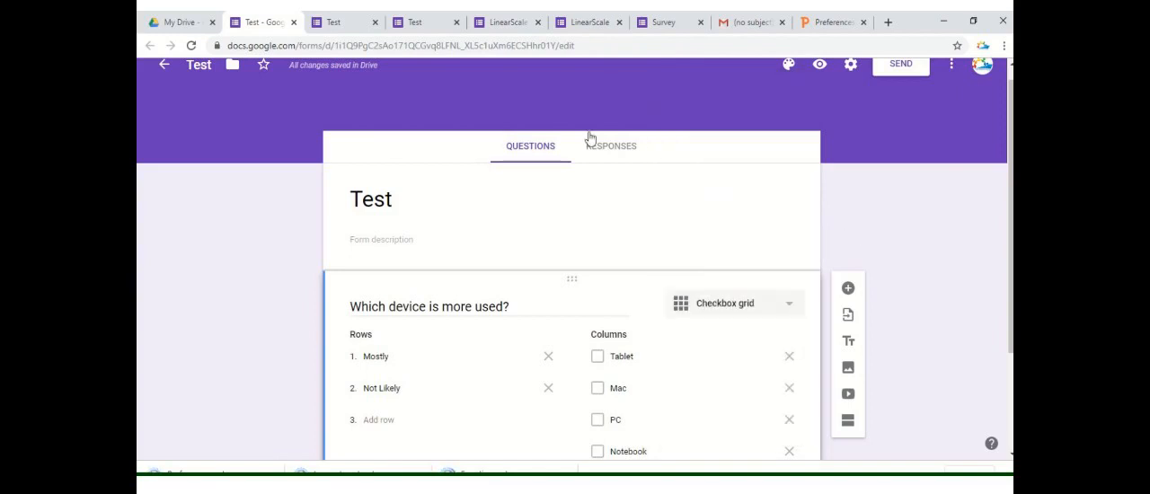
mouse_move(313, 230)
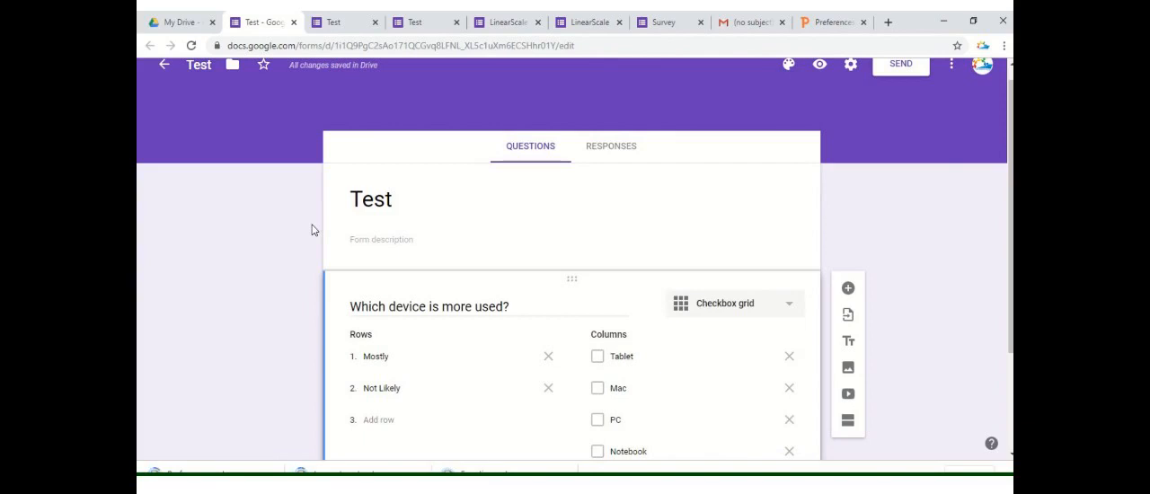